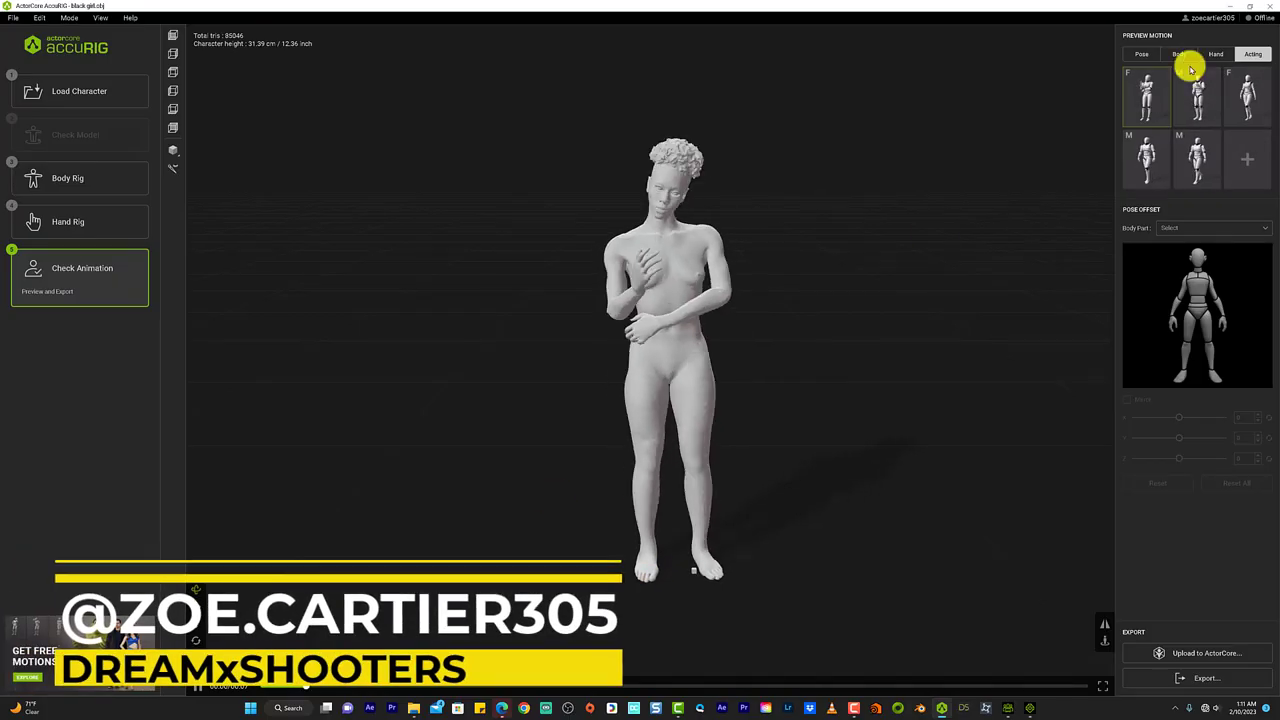
- Preview a hand gesture and a walking motion on the rigged character, selecting a body part for pose offset
left_click(1216, 54)
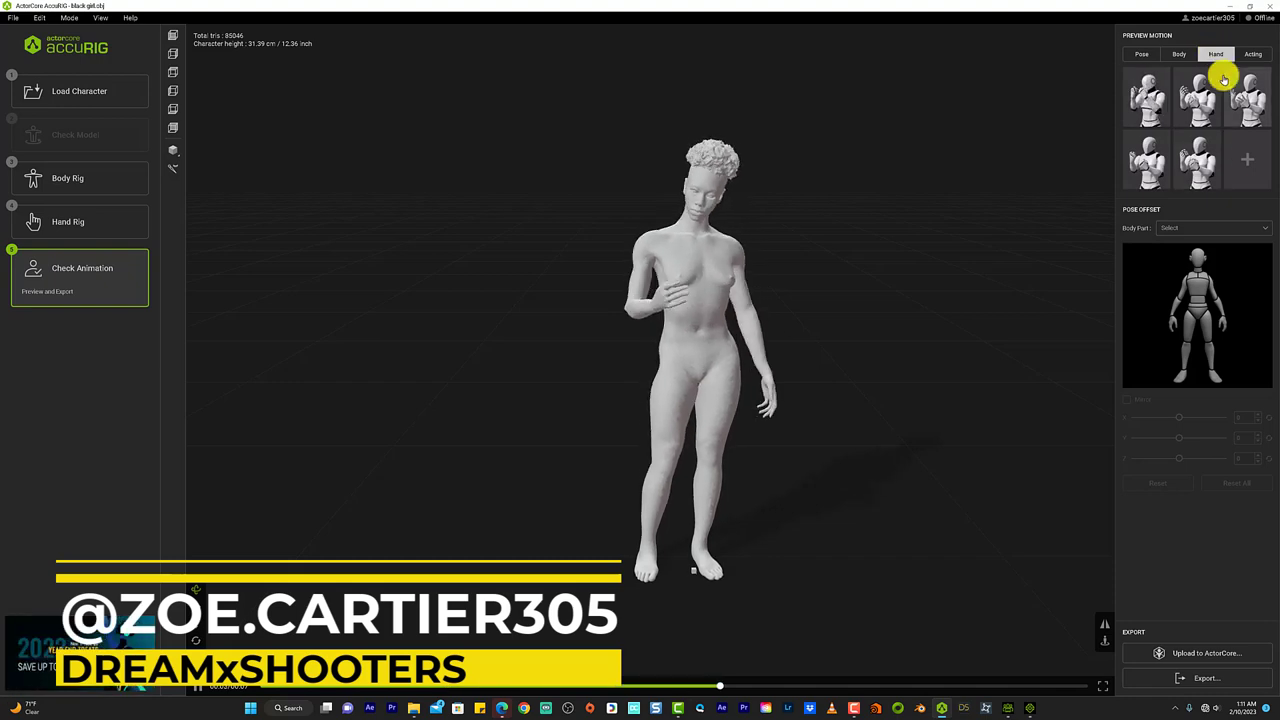
left_click(1178, 160)
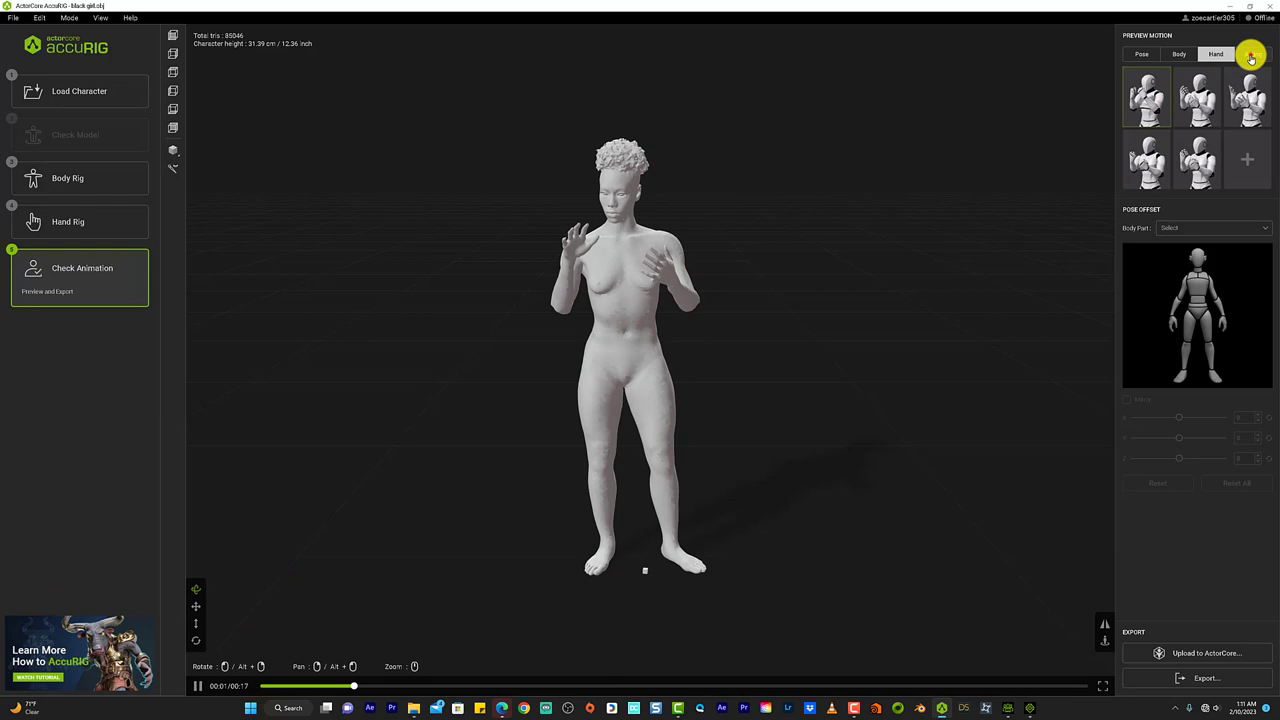
left_click(1252, 52)
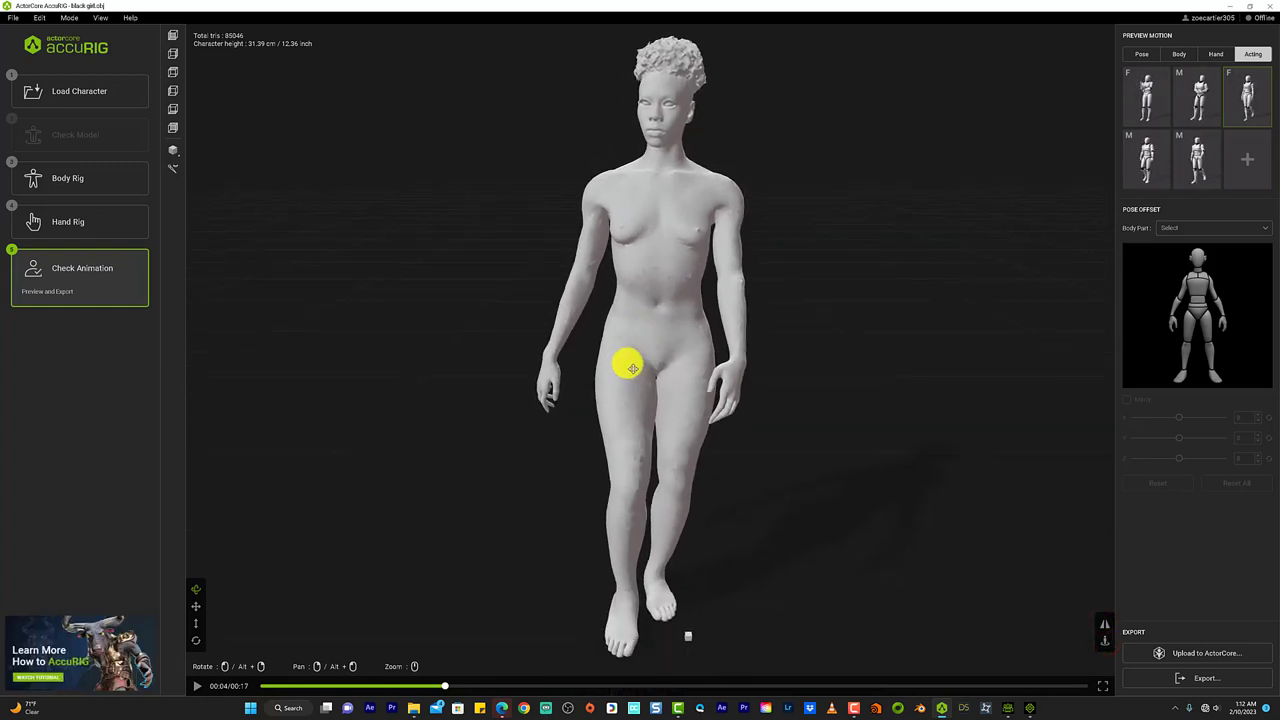
left_click(1210, 228)
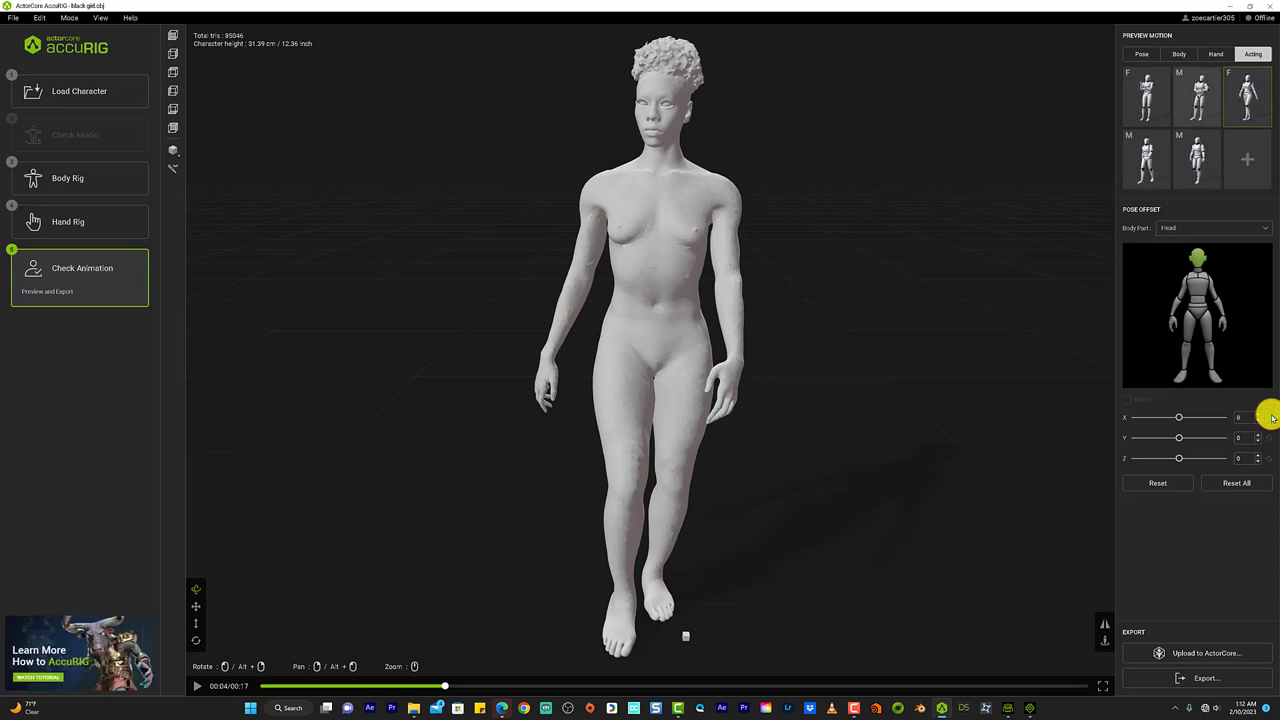
- Exit AccuRig via File > Exit, declining to save the AccuRig data
left_click(12, 16)
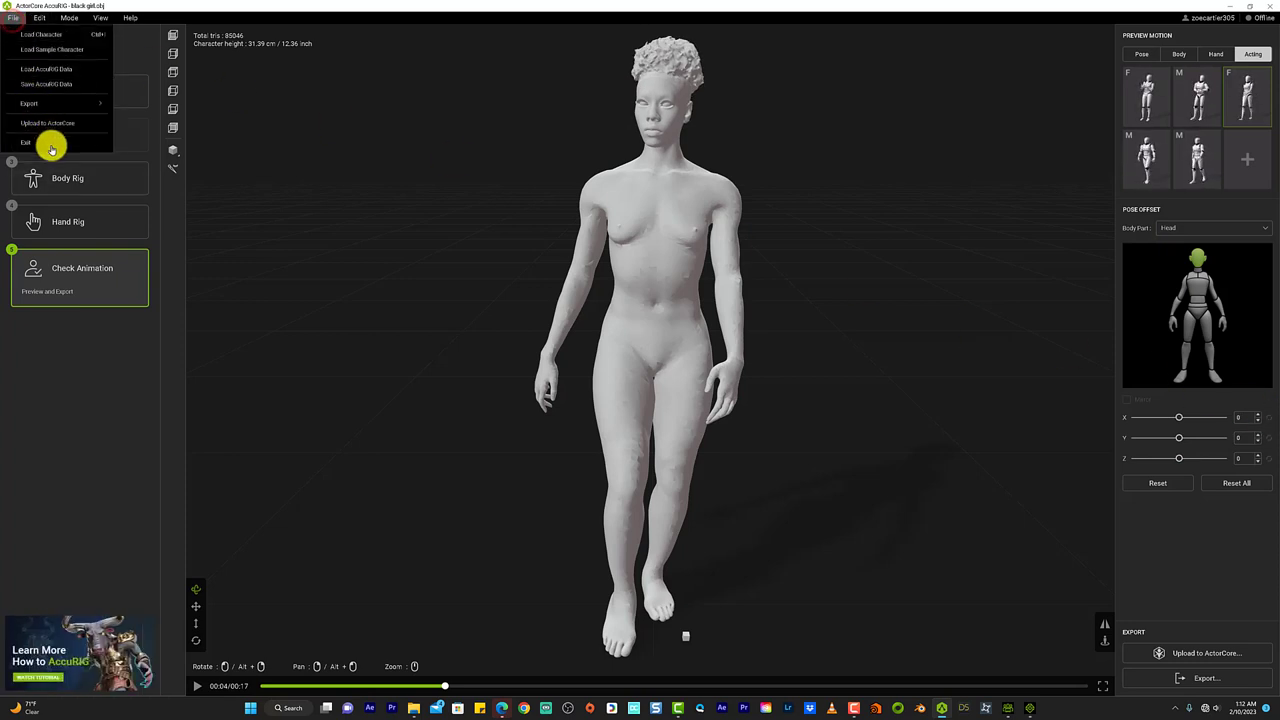
left_click(26, 142)
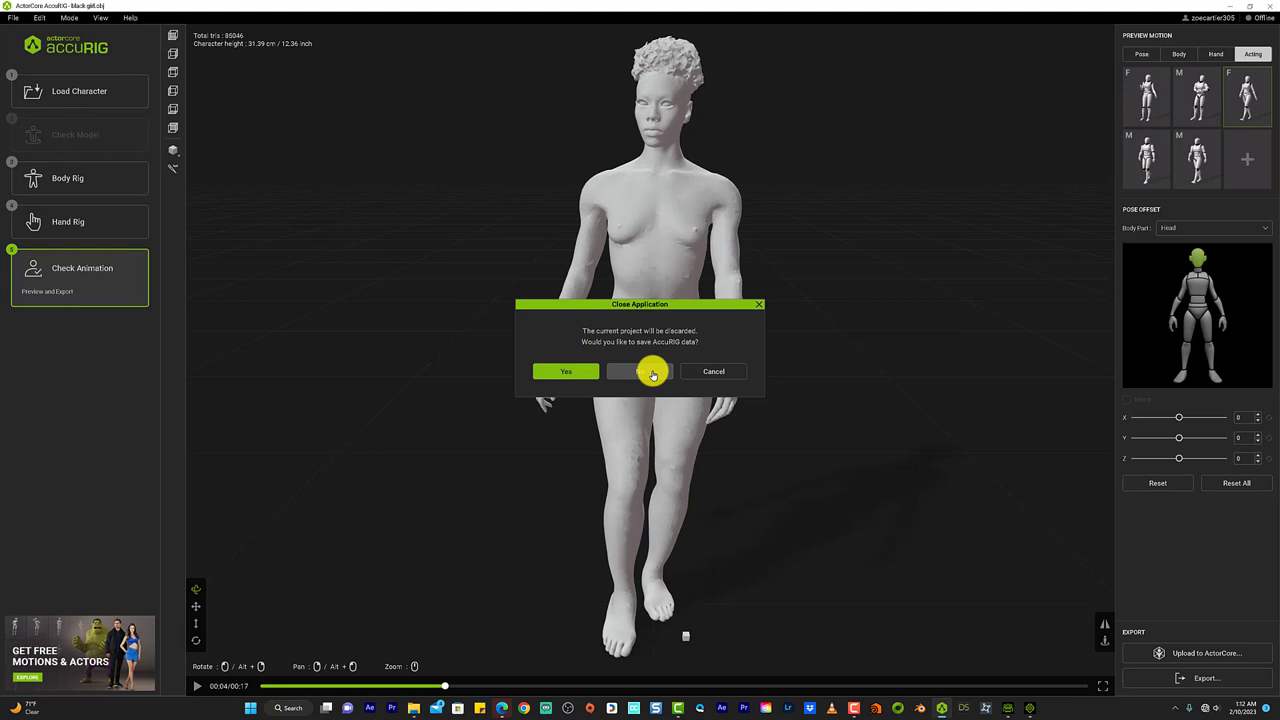
left_click(640, 370)
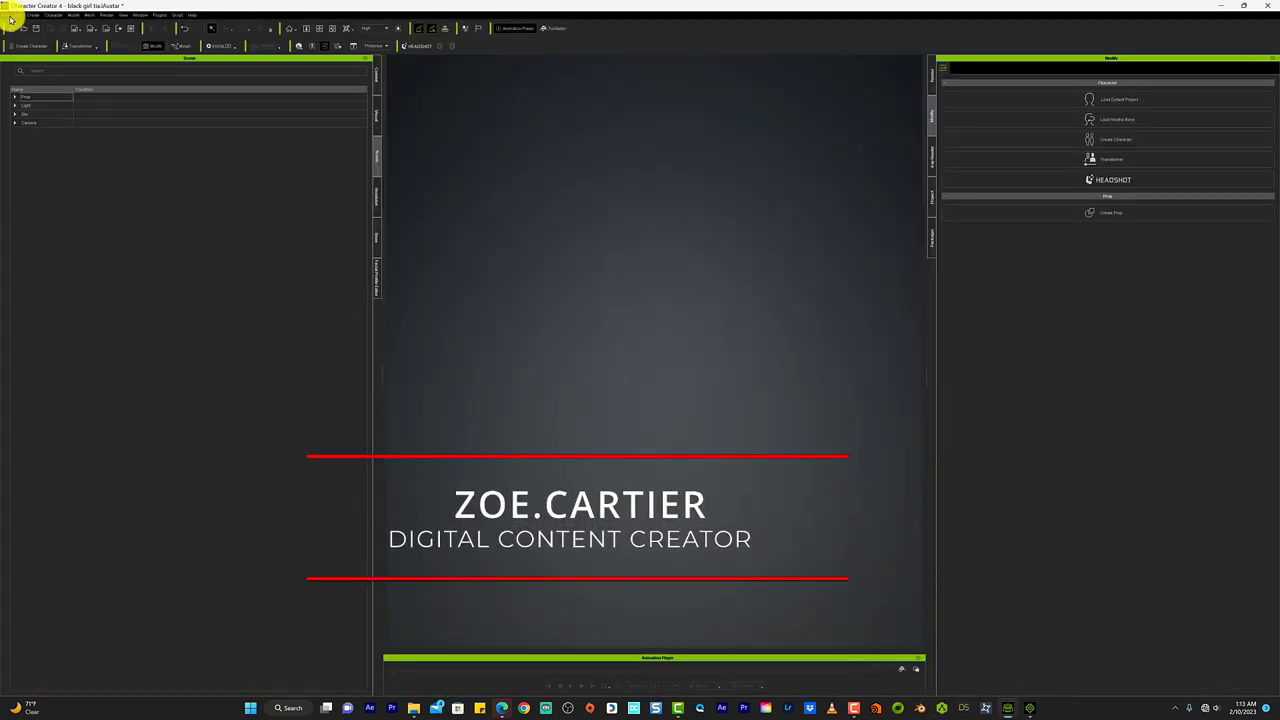
- Load the AccuRig character from the templates library, saving the current project as 'black'
left_click(34, 16)
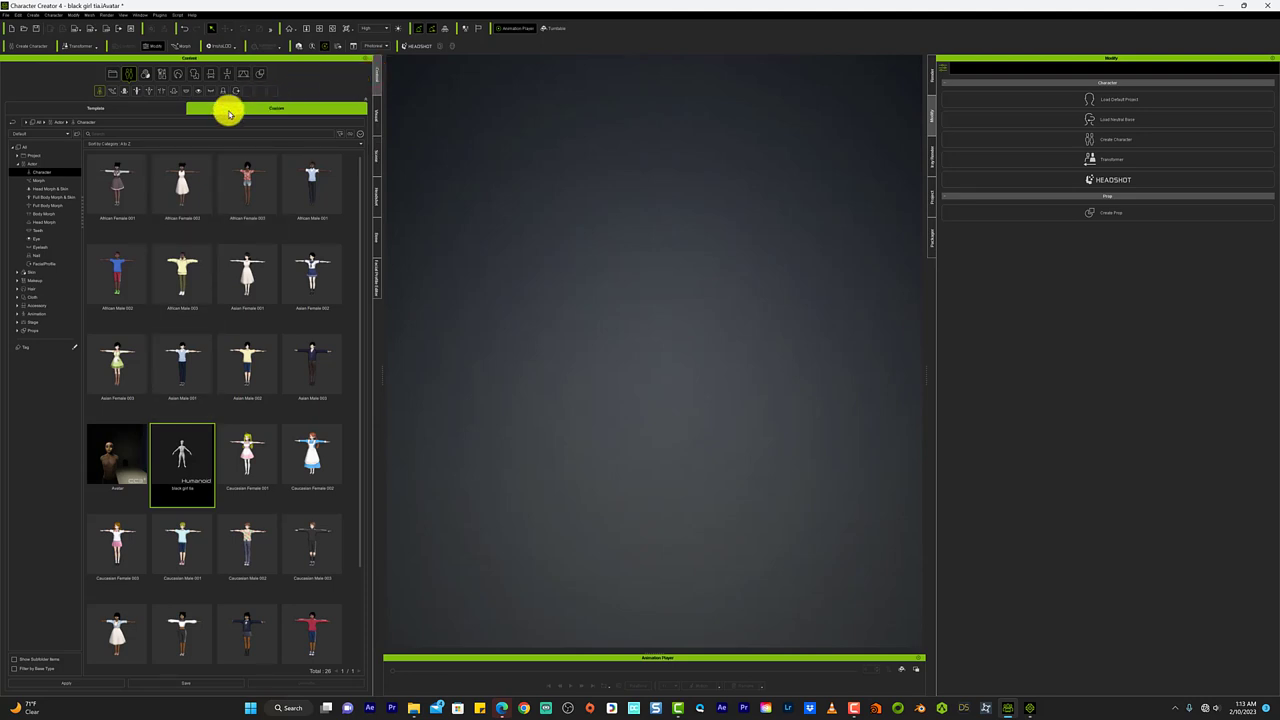
right_click(182, 456)
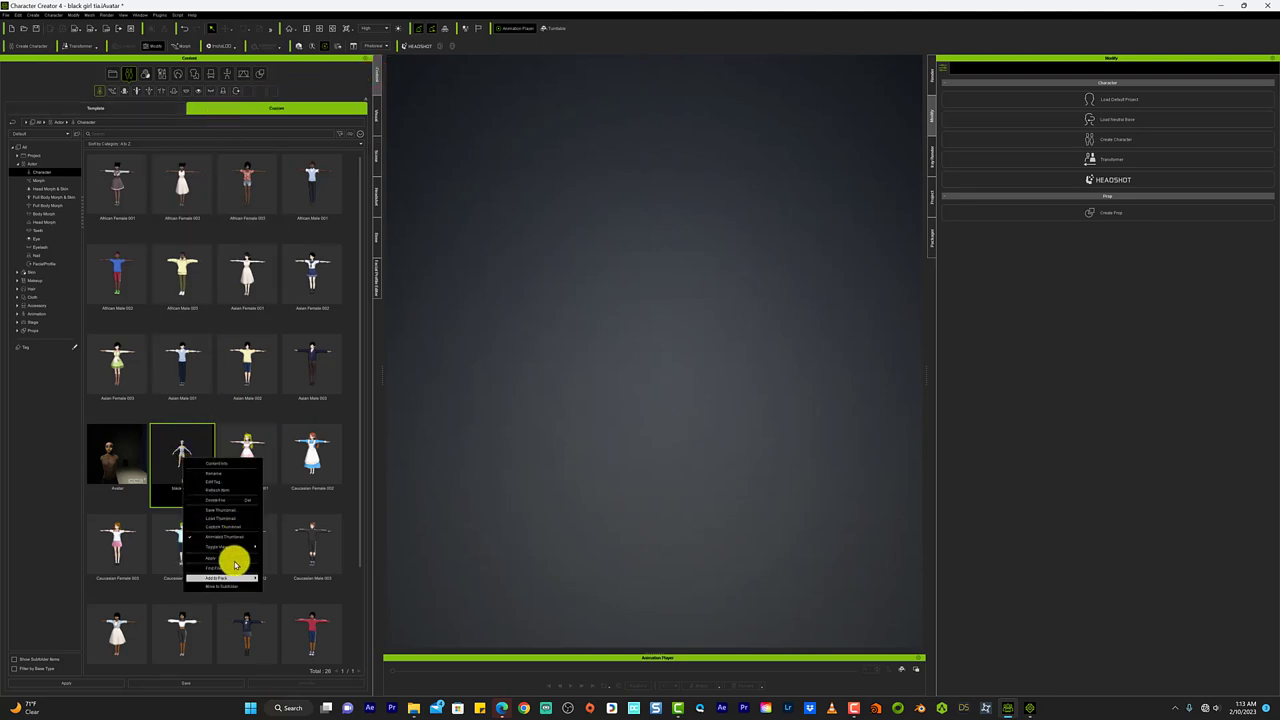
left_click(234, 564)
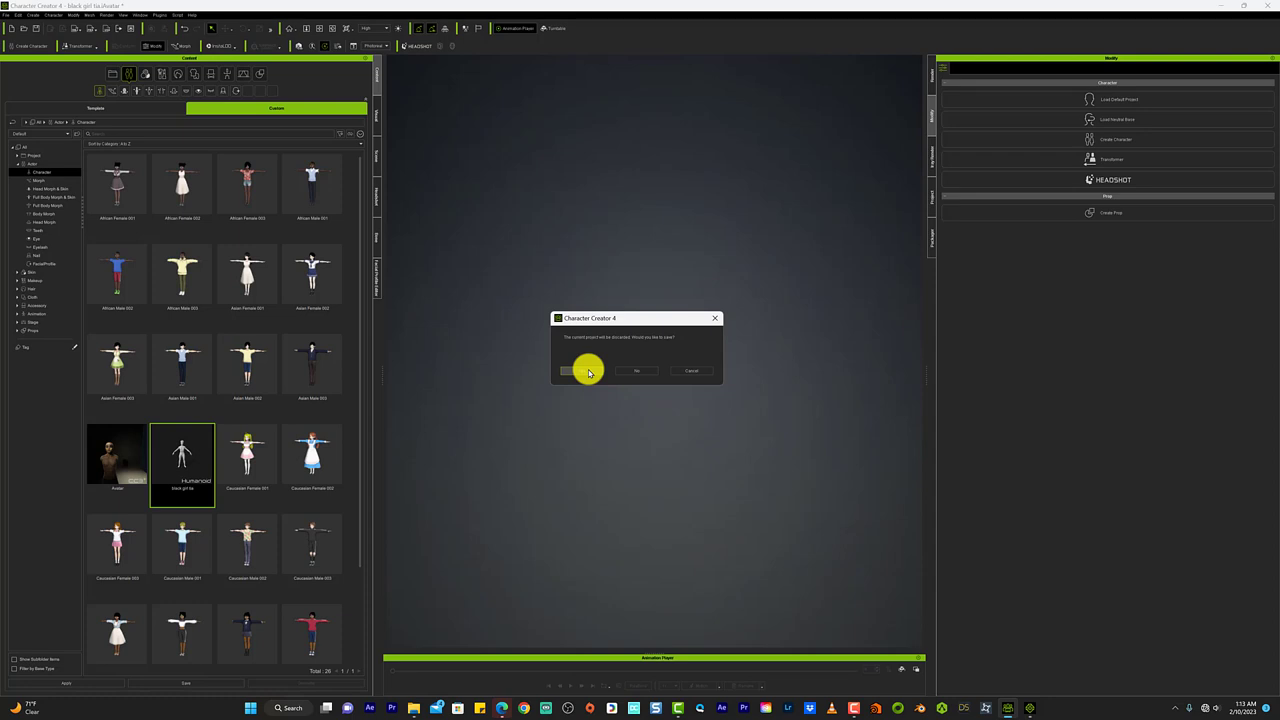
left_click(588, 370)
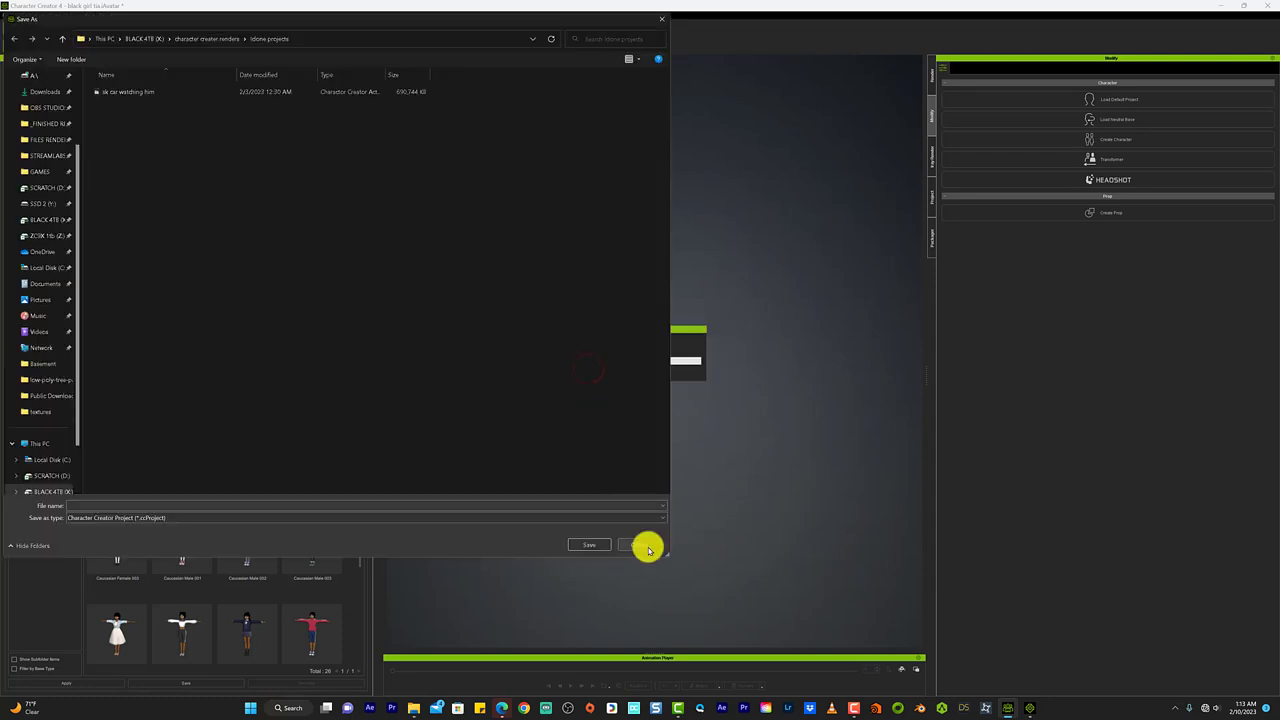
type("black girl tia")
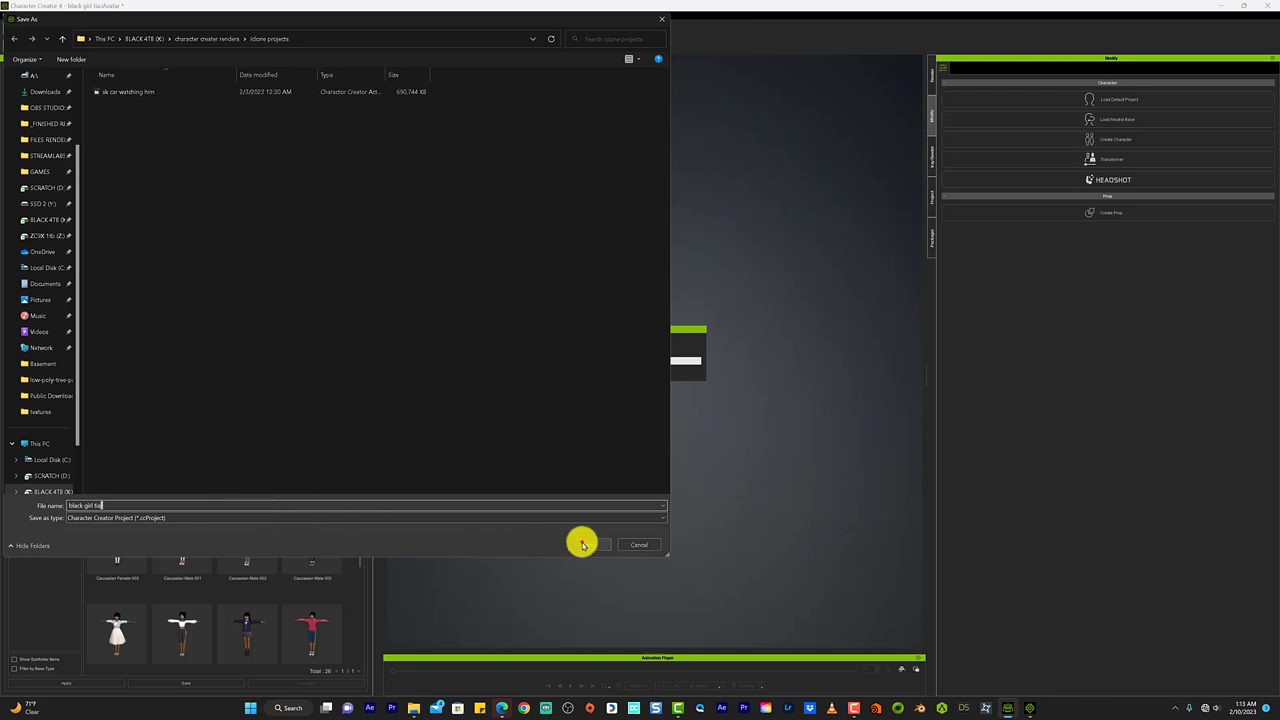
left_click(584, 544)
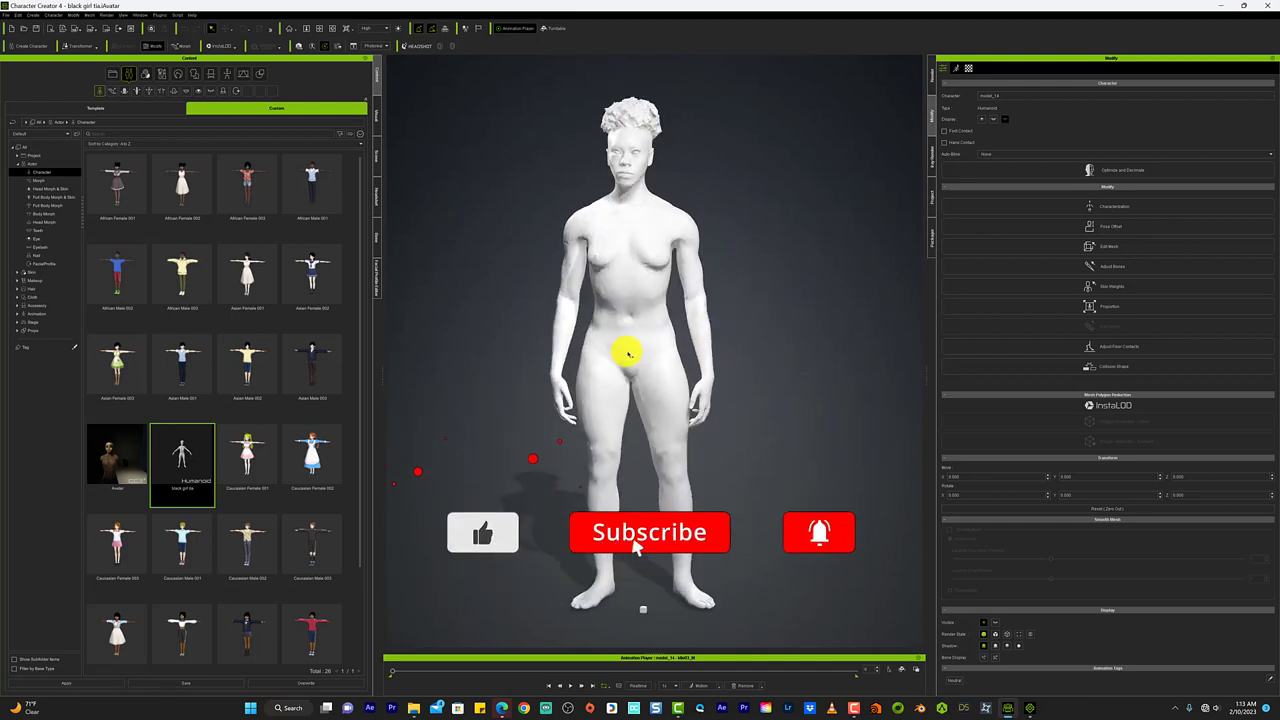
- Select the loaded character and activate Edit Pose so her HIK control points appear
left_click(820, 532)
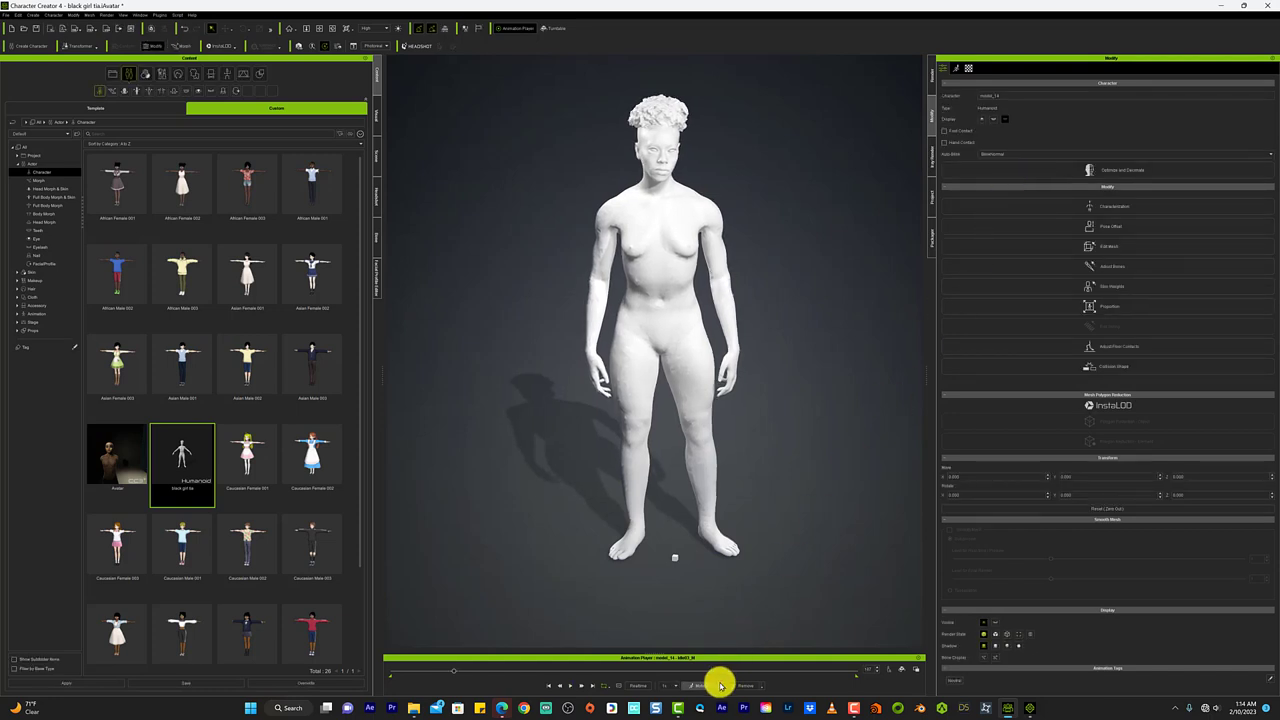
left_click(720, 684)
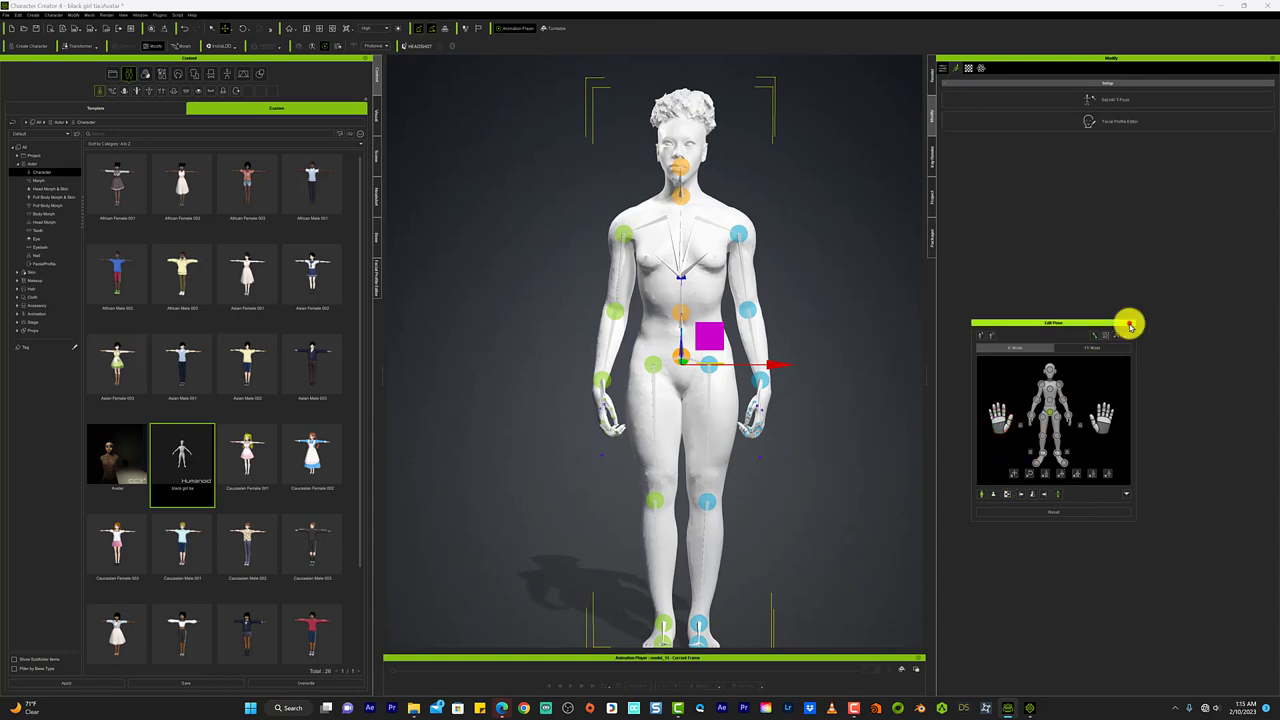
- Cancel the motion file browser, then show the character's Material settings from the Scene list
left_click(1110, 120)
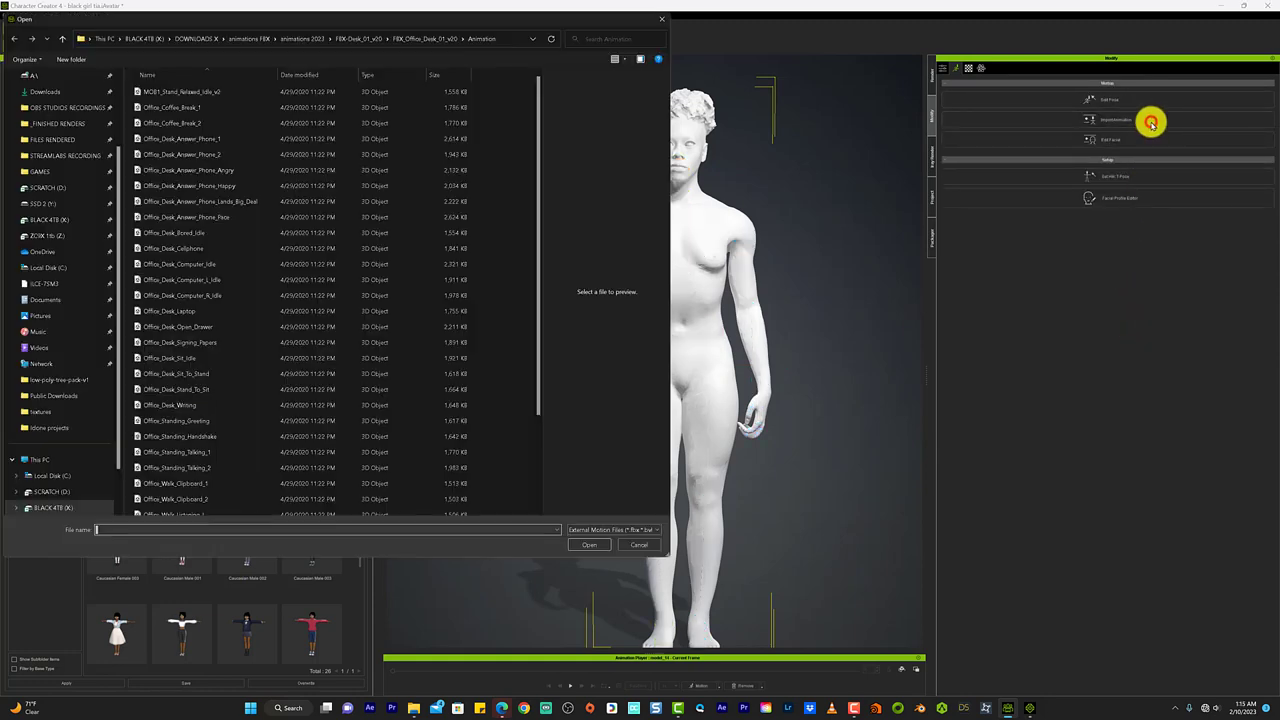
left_click(640, 544)
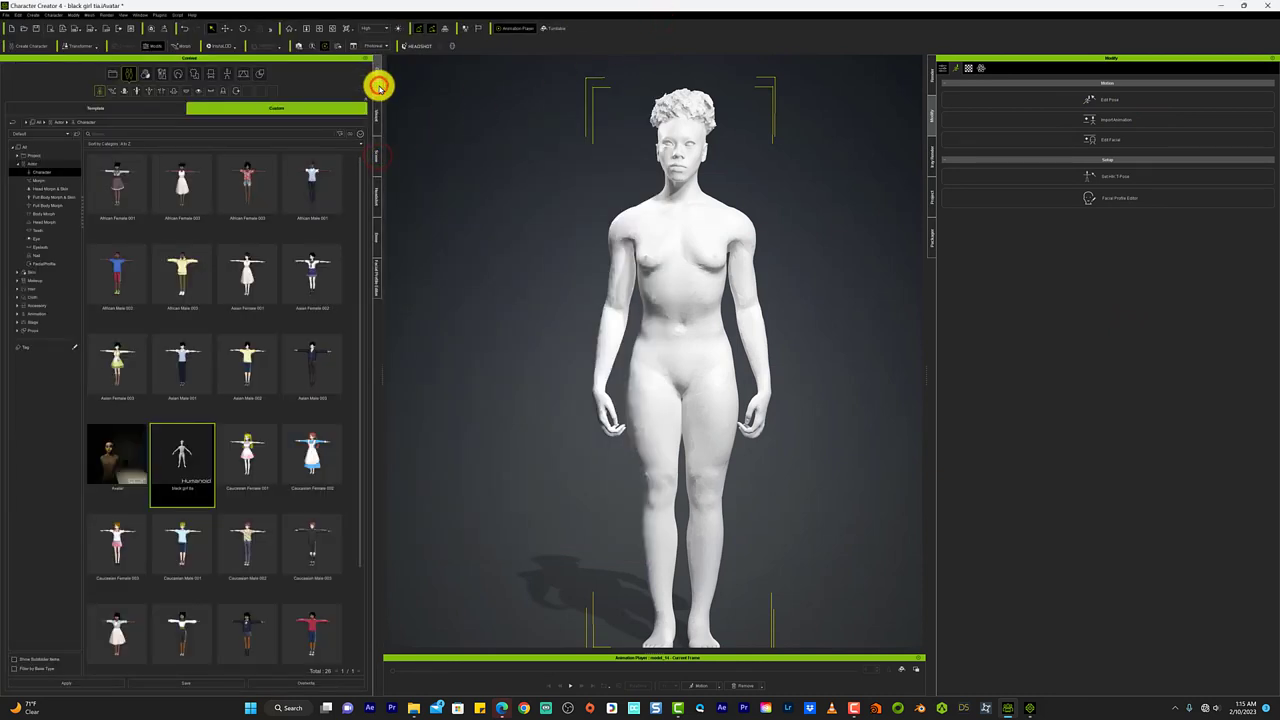
left_click(44, 212)
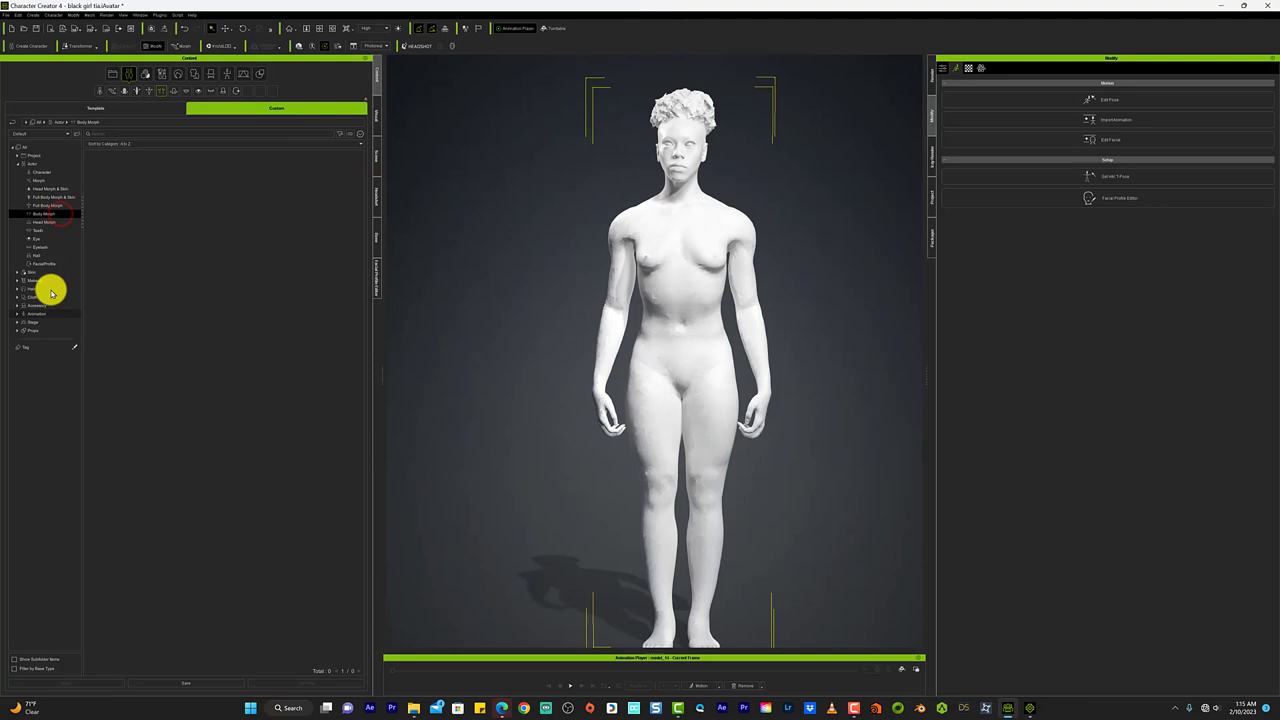
left_click(30, 296)
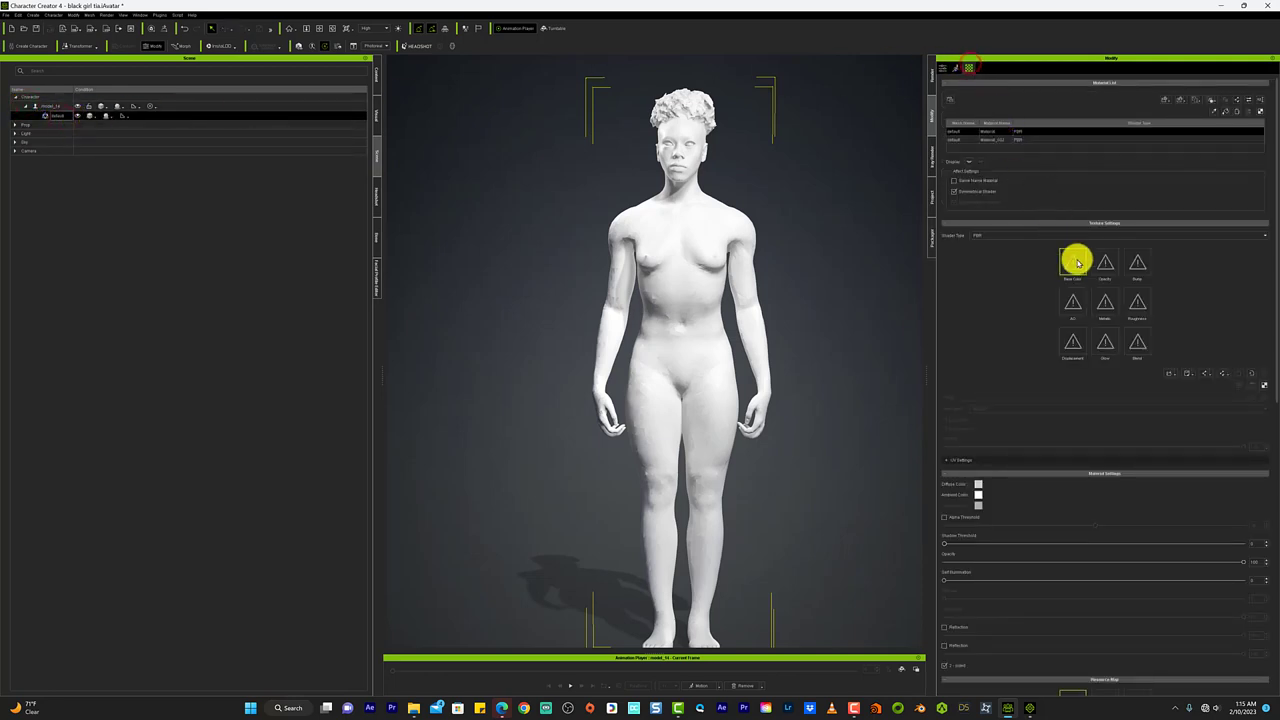
- Start loading a texture channel image and browse Downloads > CRI NEW > HUMAN BASE MESH FILES
left_click(1072, 262)
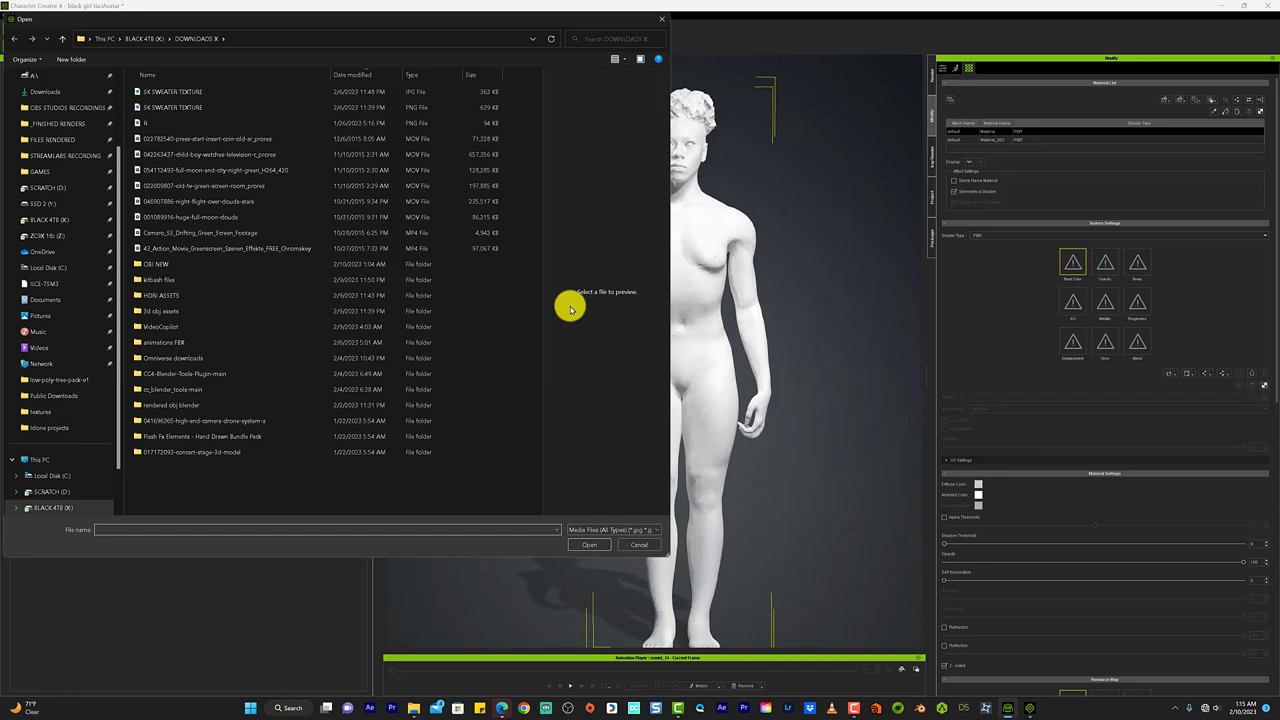
left_click(200, 200)
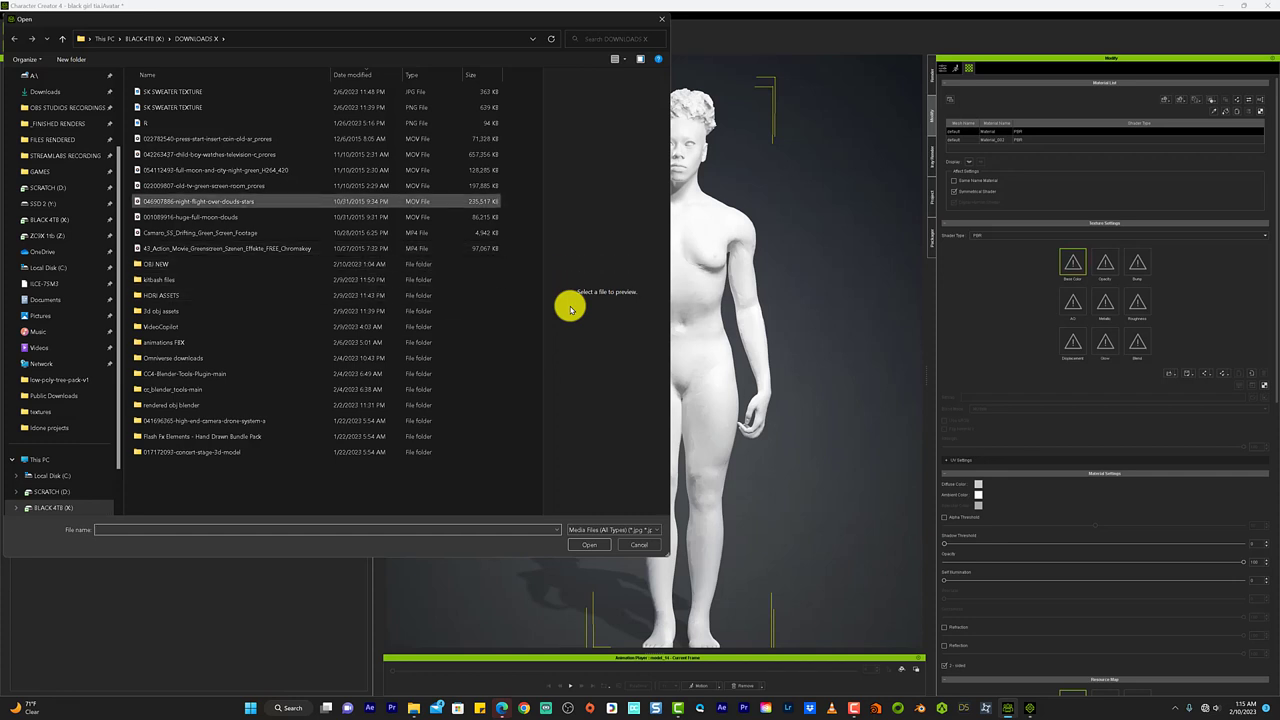
left_click(216, 170)
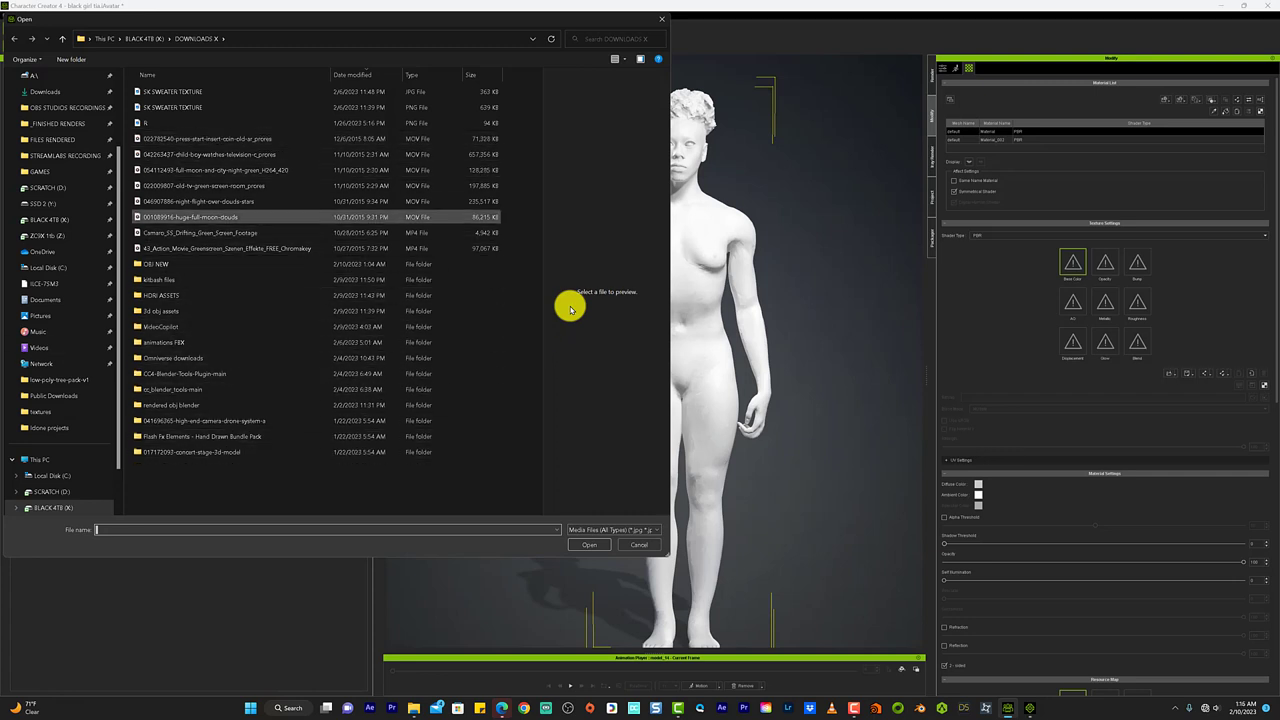
double_click(156, 264)
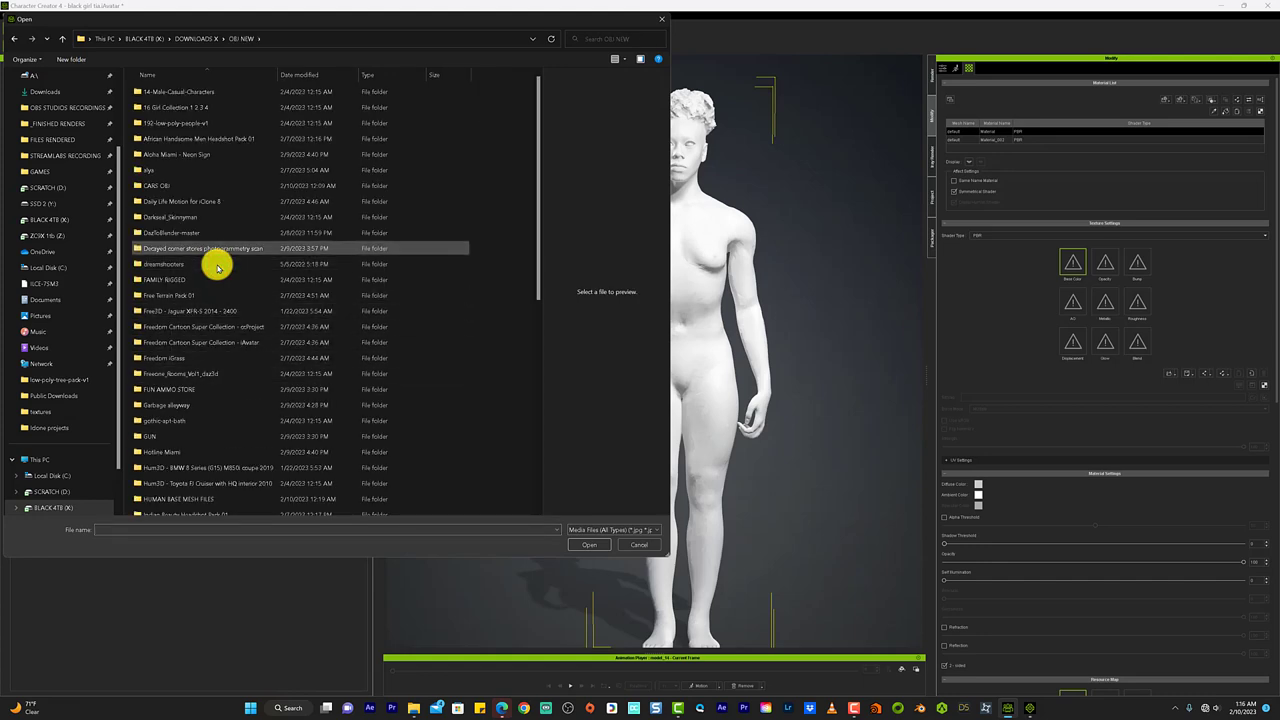
scroll("down", 3)
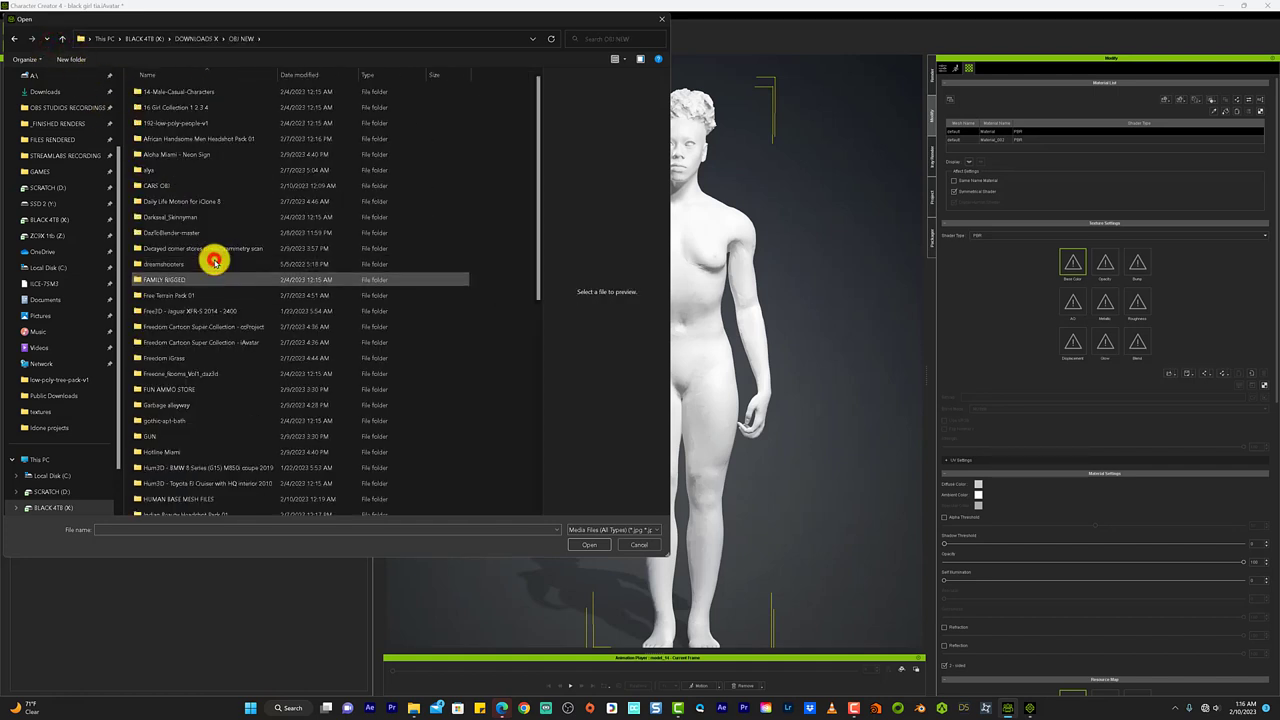
scroll("down", 3)
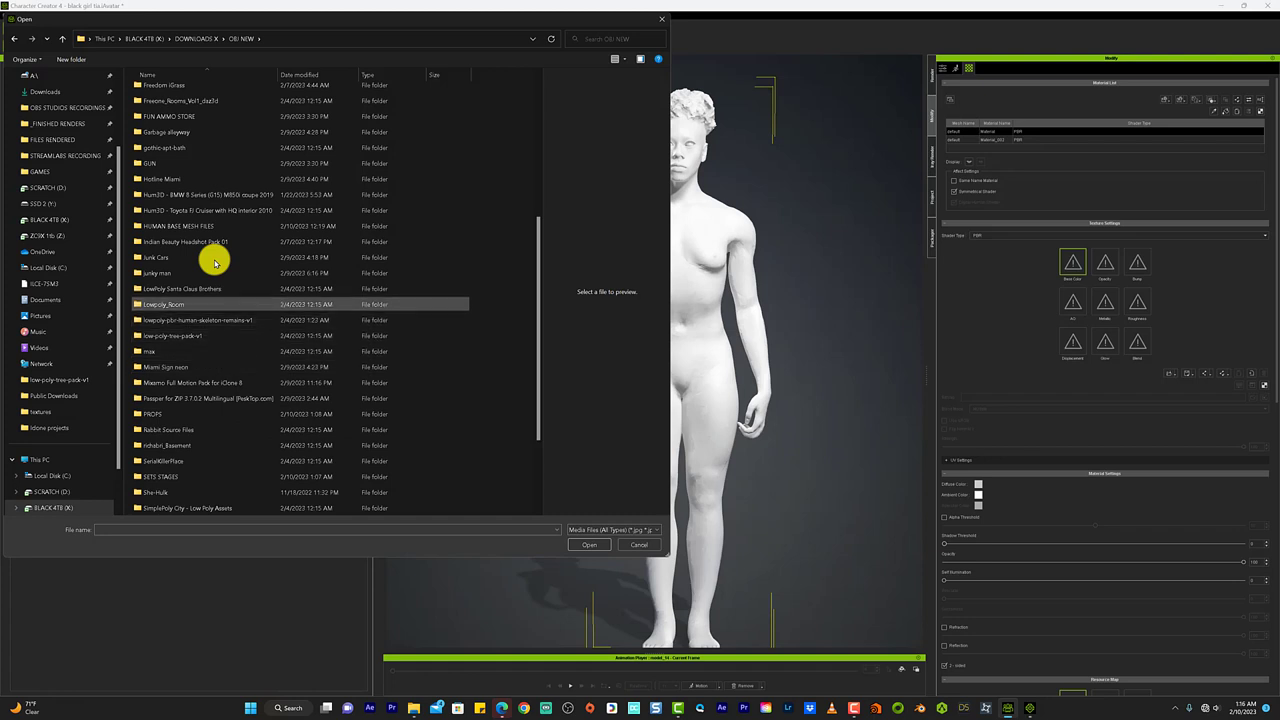
double_click(178, 224)
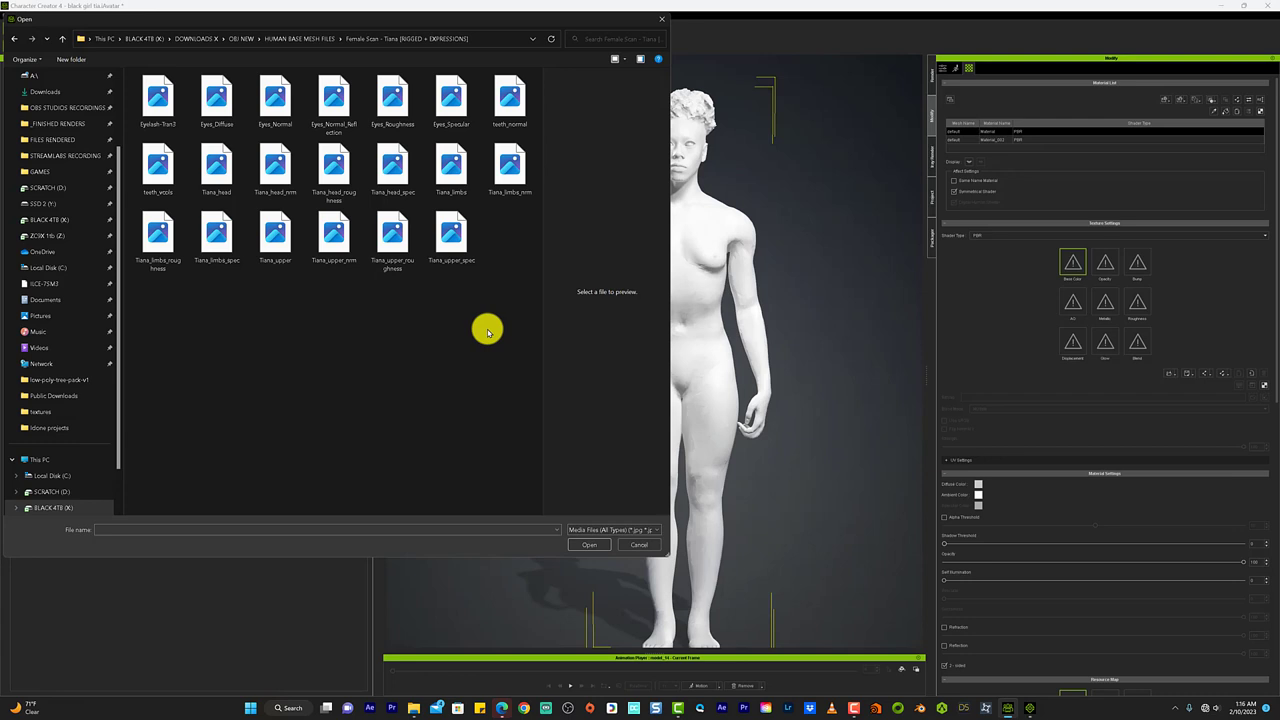
mouse_move(486, 352)
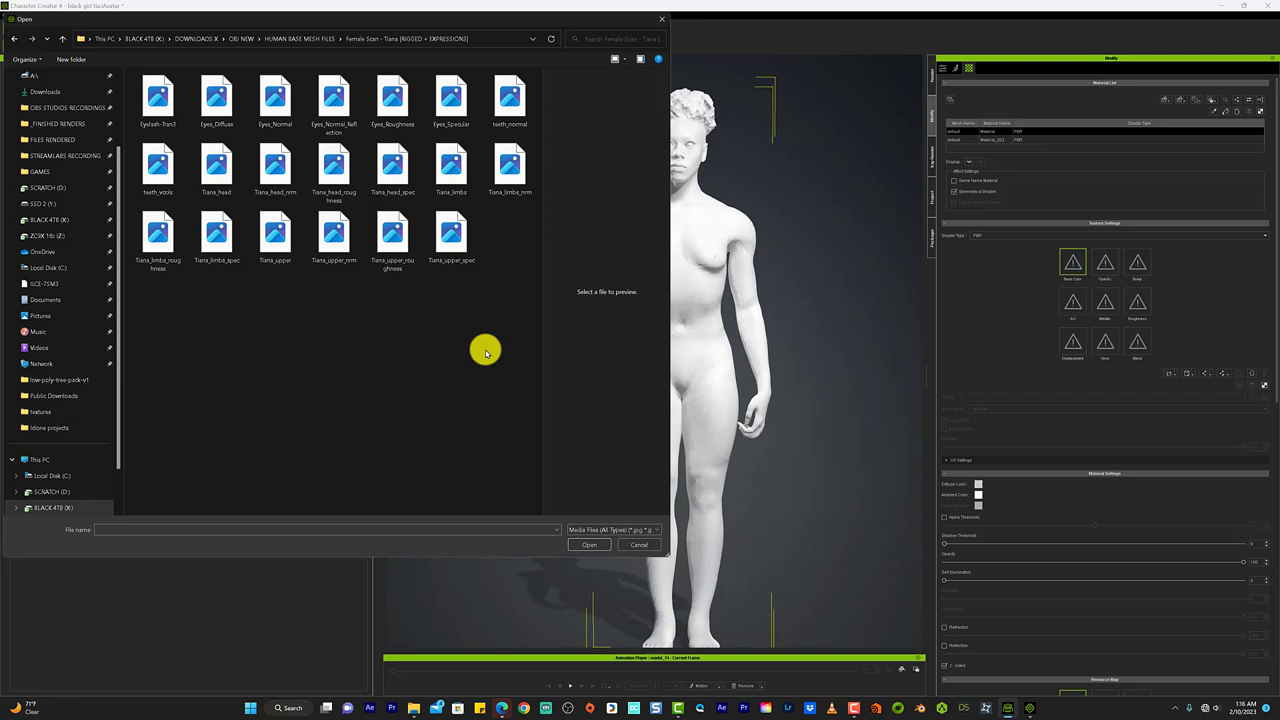
- Choose a Tiana skin texture image from the textures folder and load it into the body material
left_click(216, 164)
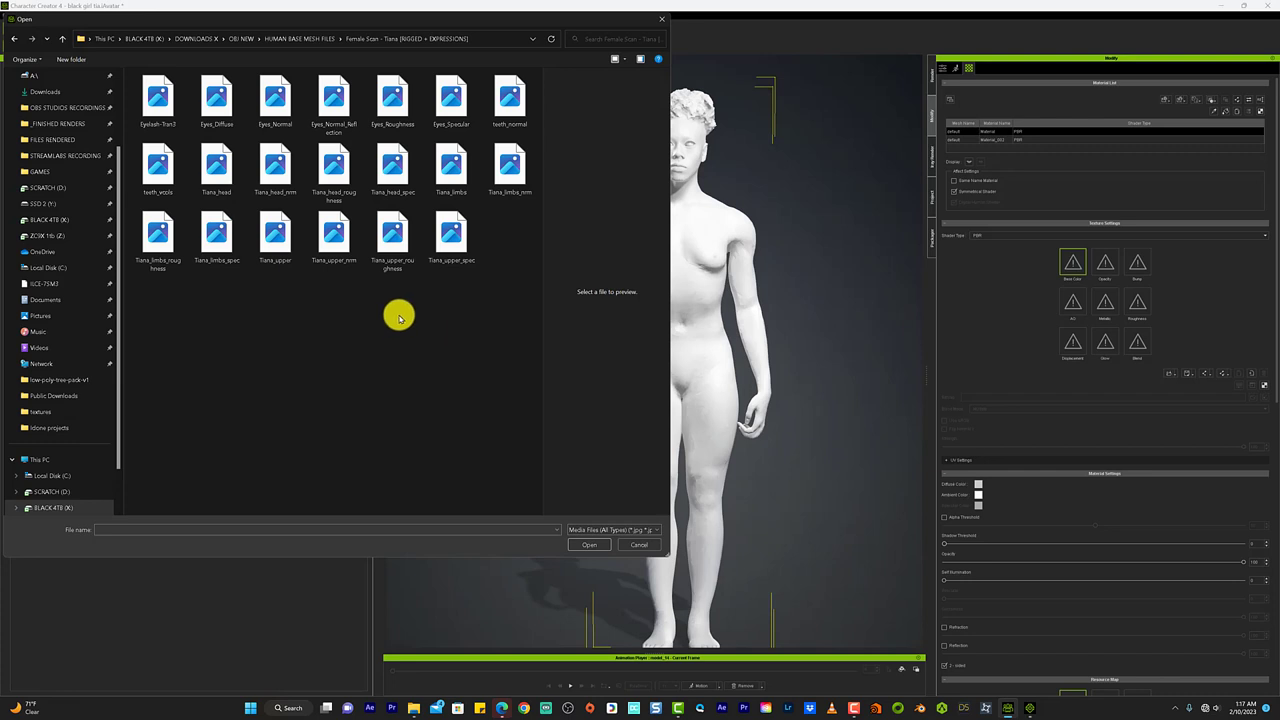
left_click(156, 168)
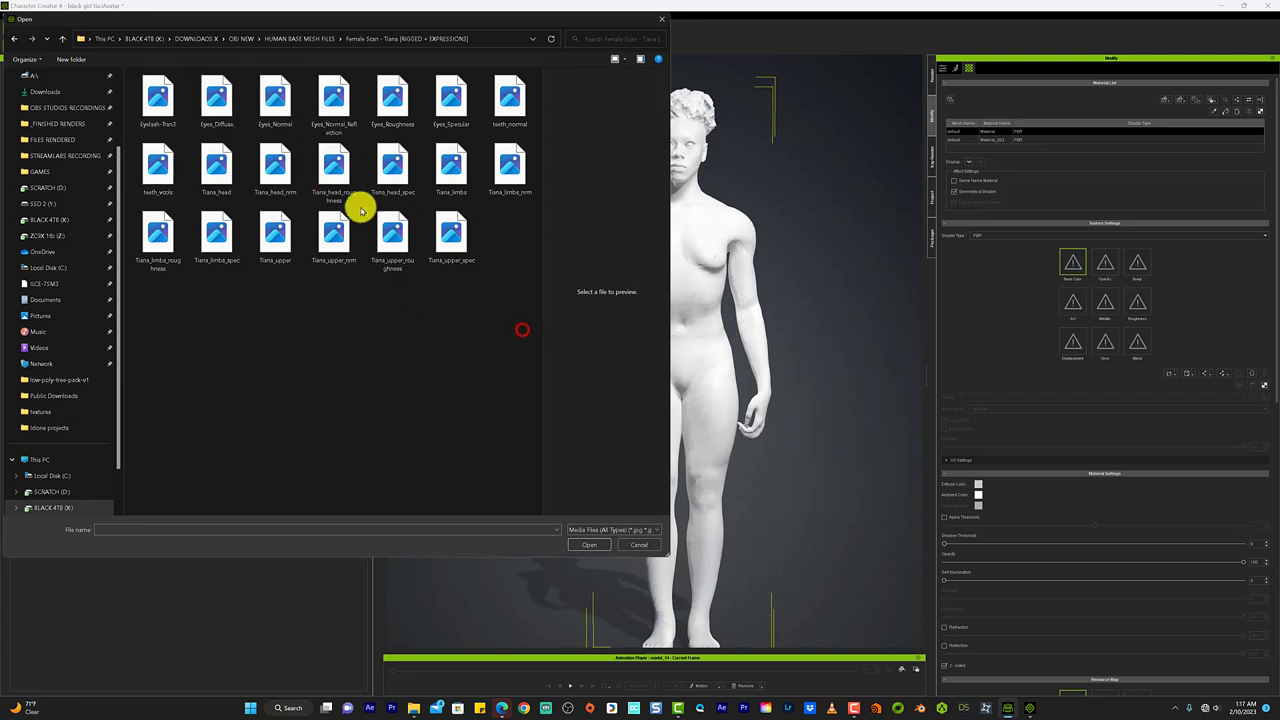
left_click(452, 232)
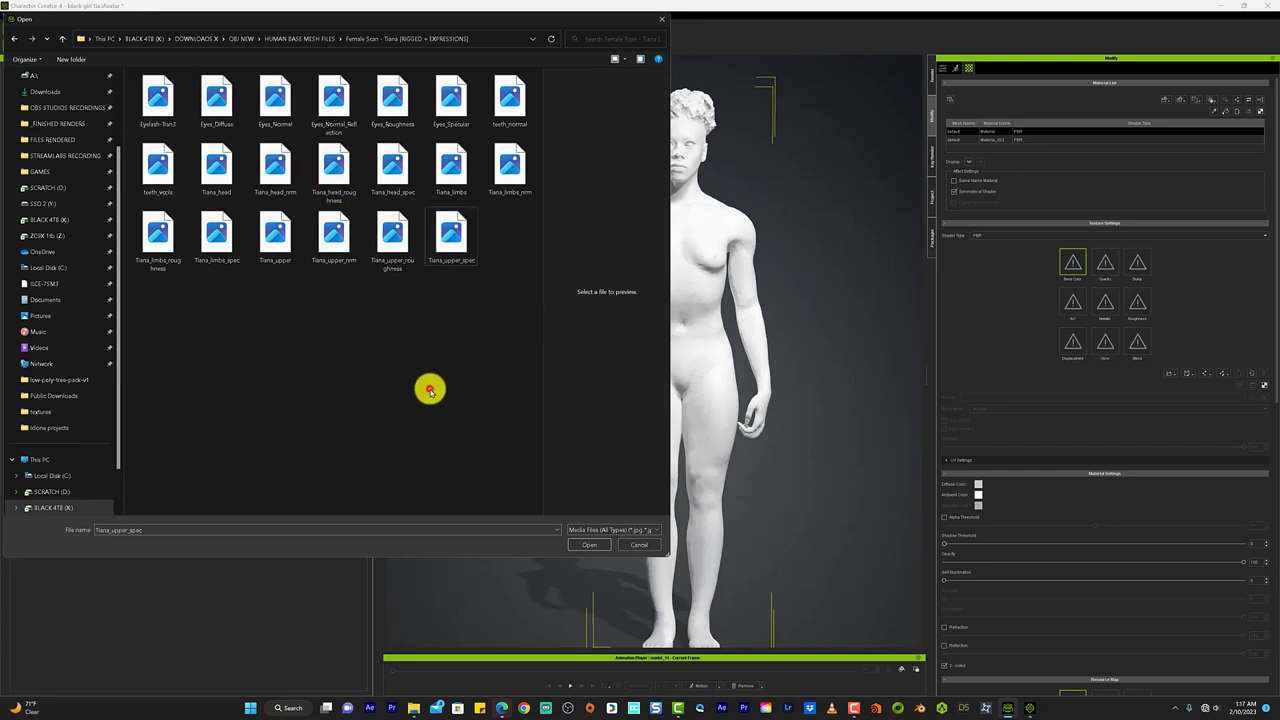
left_click(588, 544)
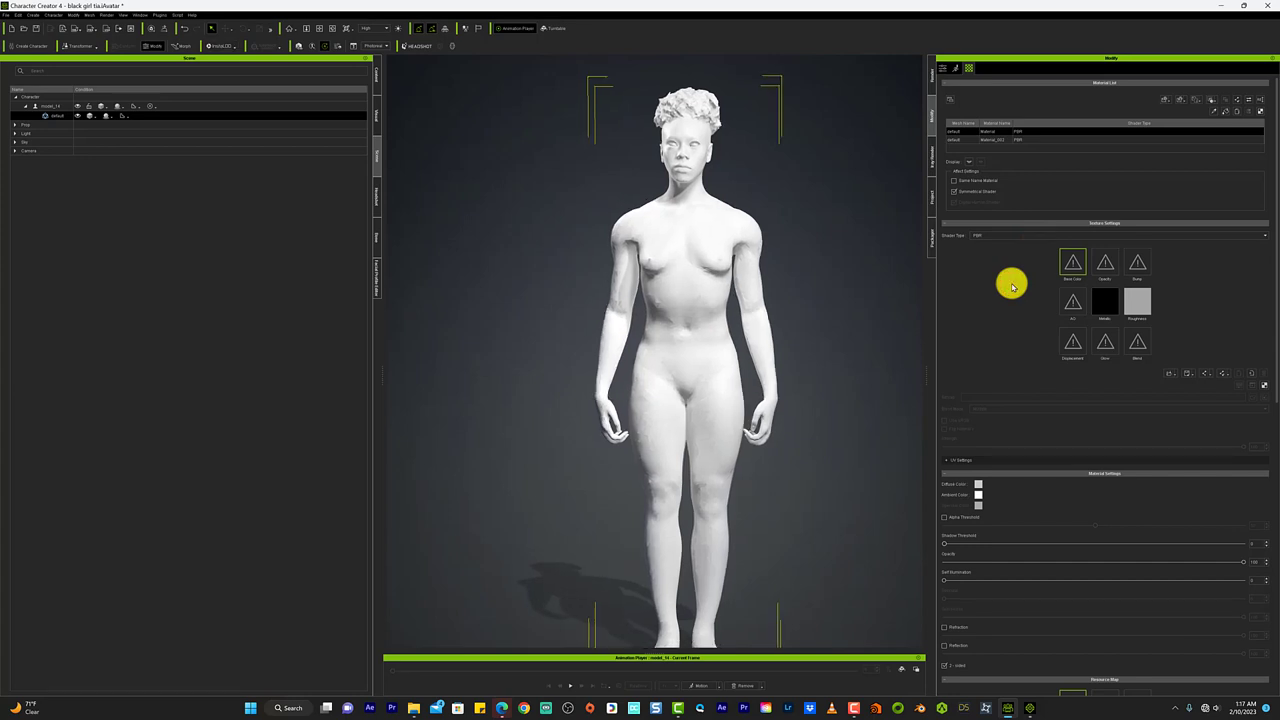
left_click(160, 16)
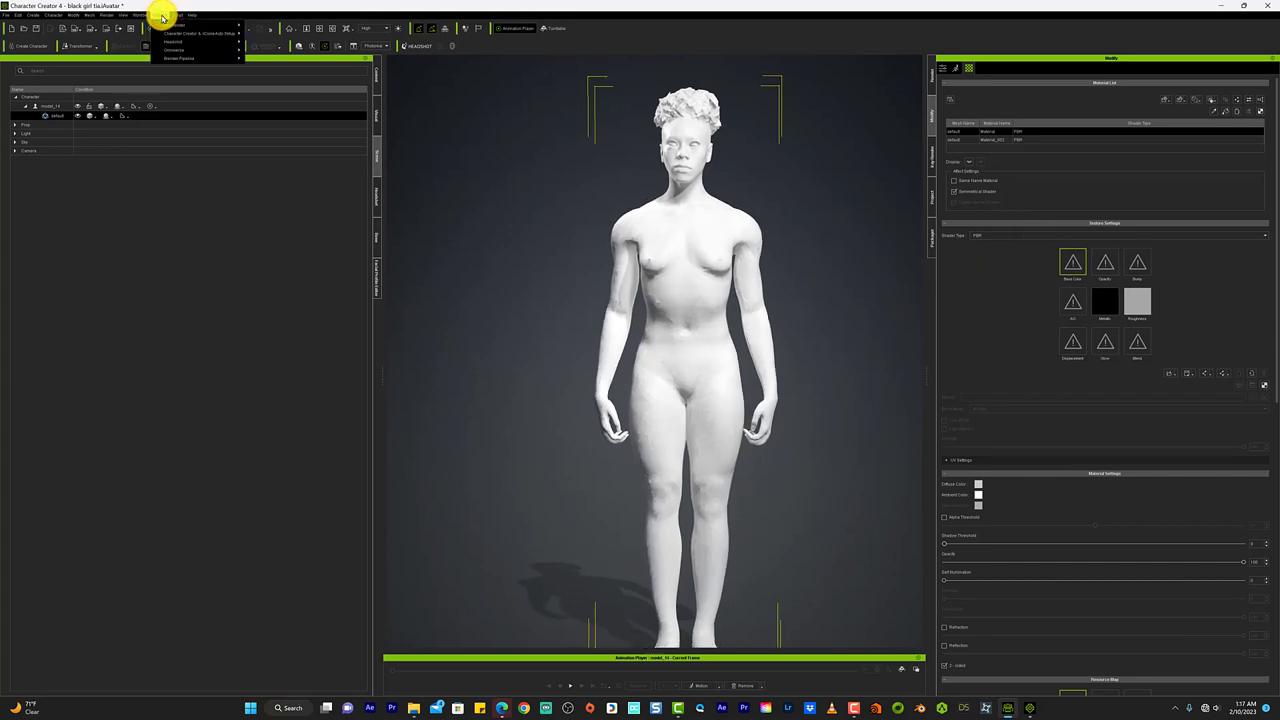
left_click(138, 16)
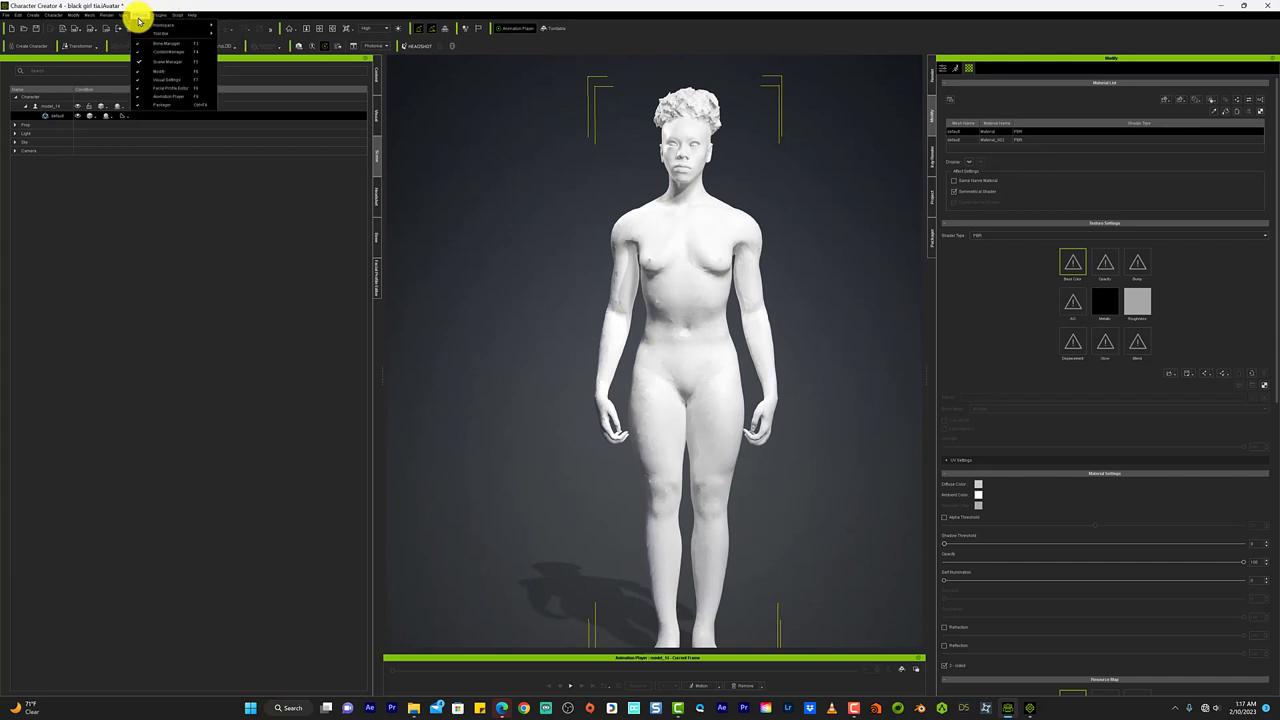
left_click(140, 18)
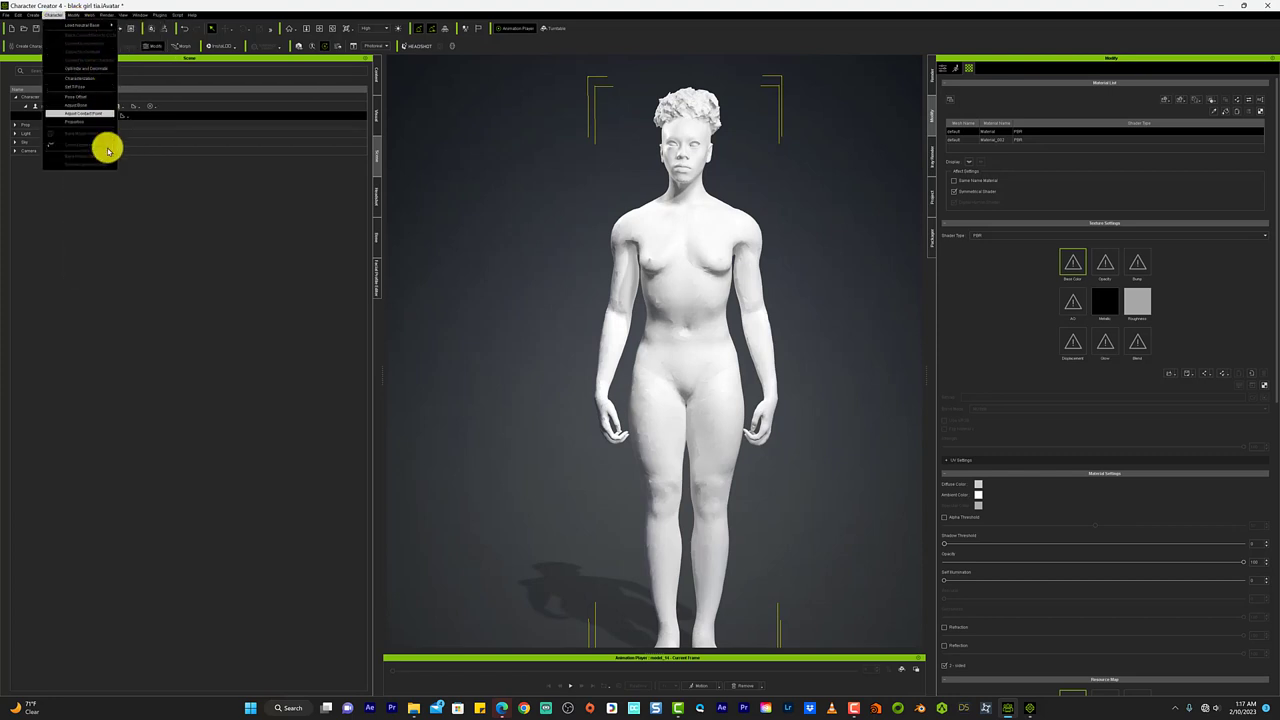
left_click(32, 16)
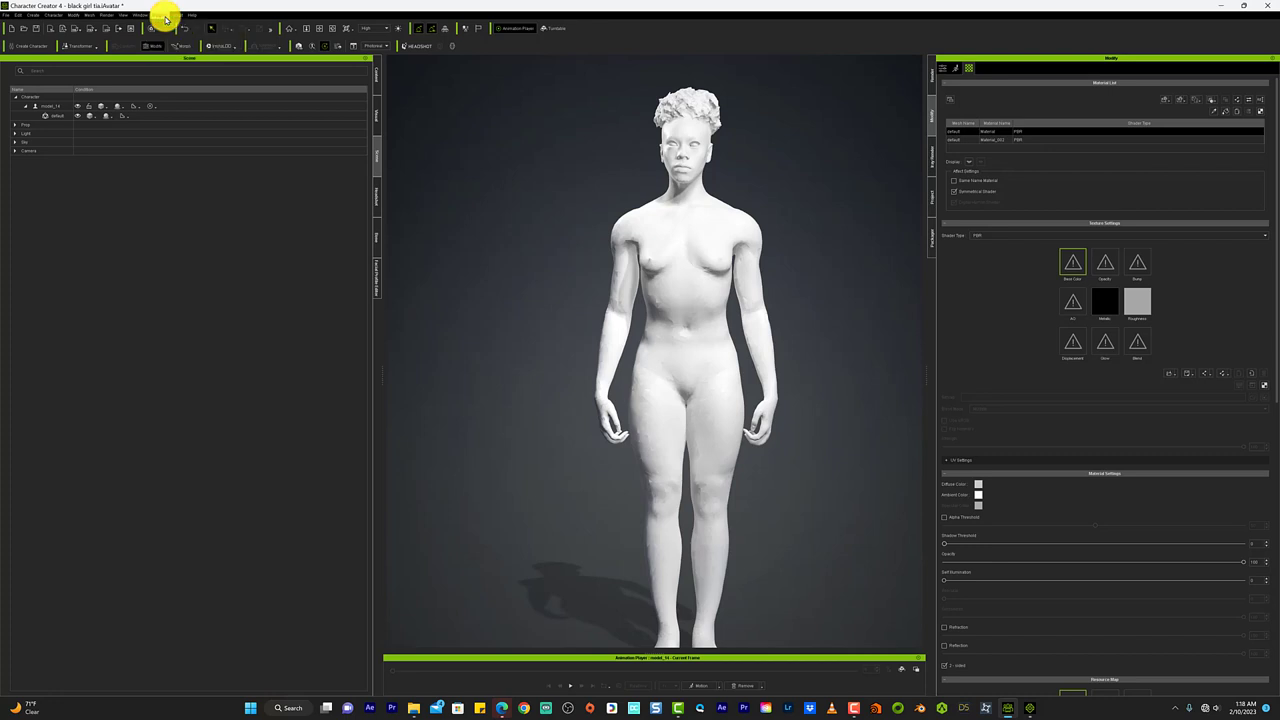
left_click(72, 16)
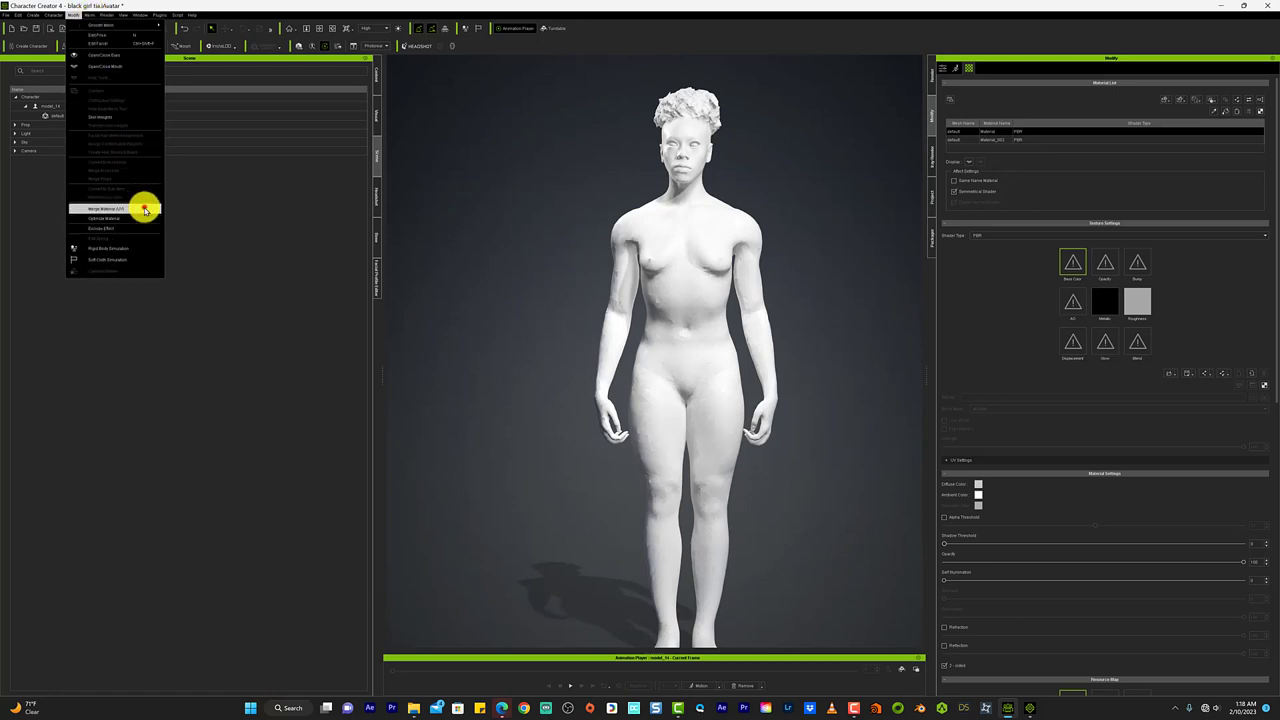
- Run the character operation with default settings and acknowledge the follow-up notice
left_click(104, 208)
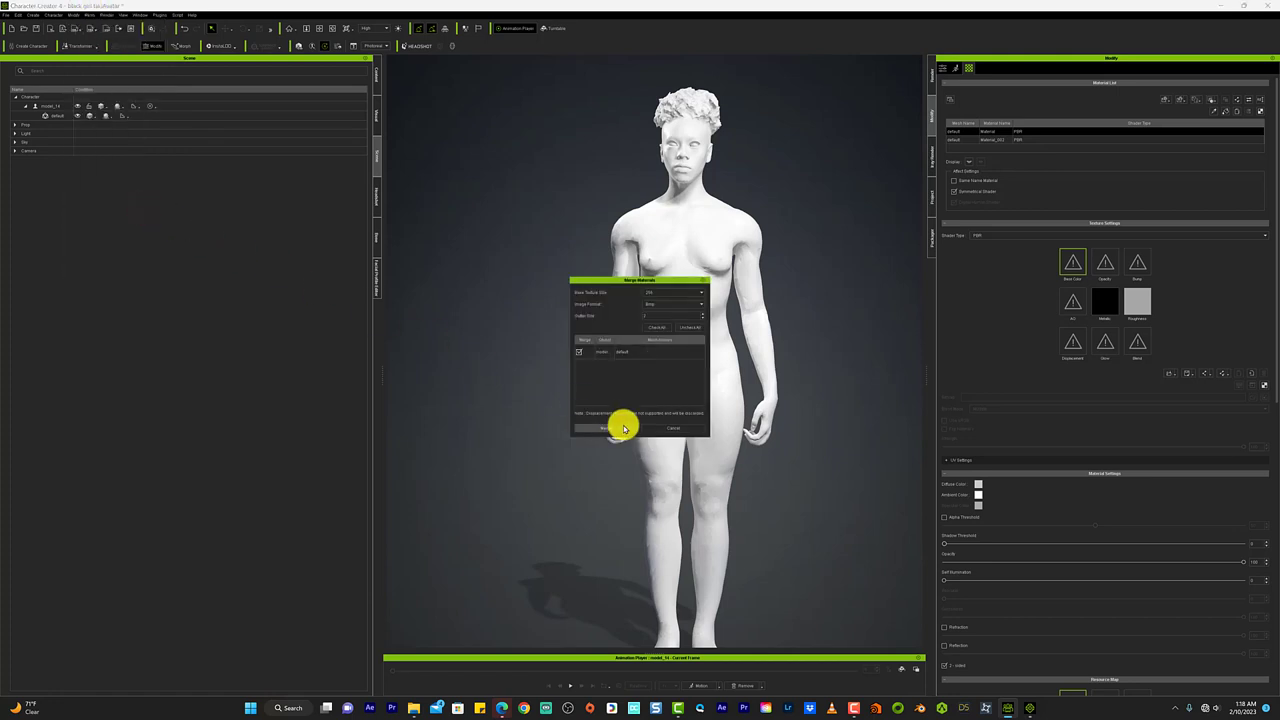
left_click(604, 428)
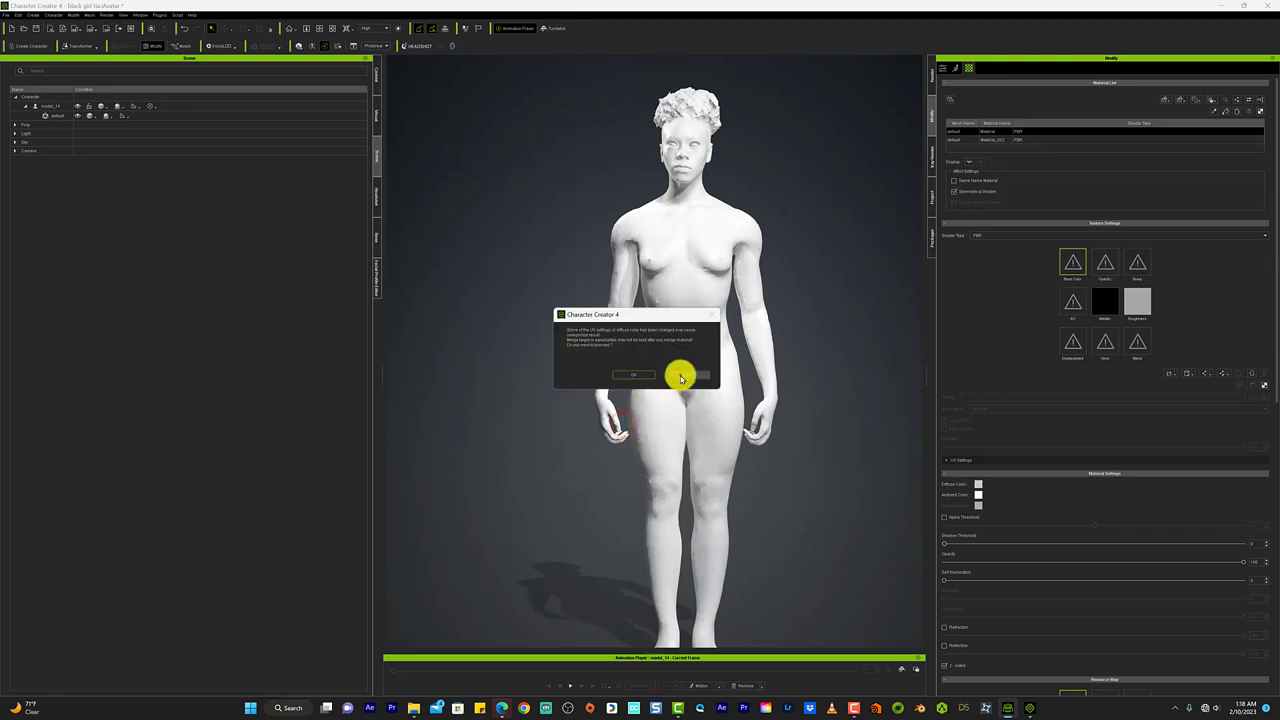
left_click(634, 374)
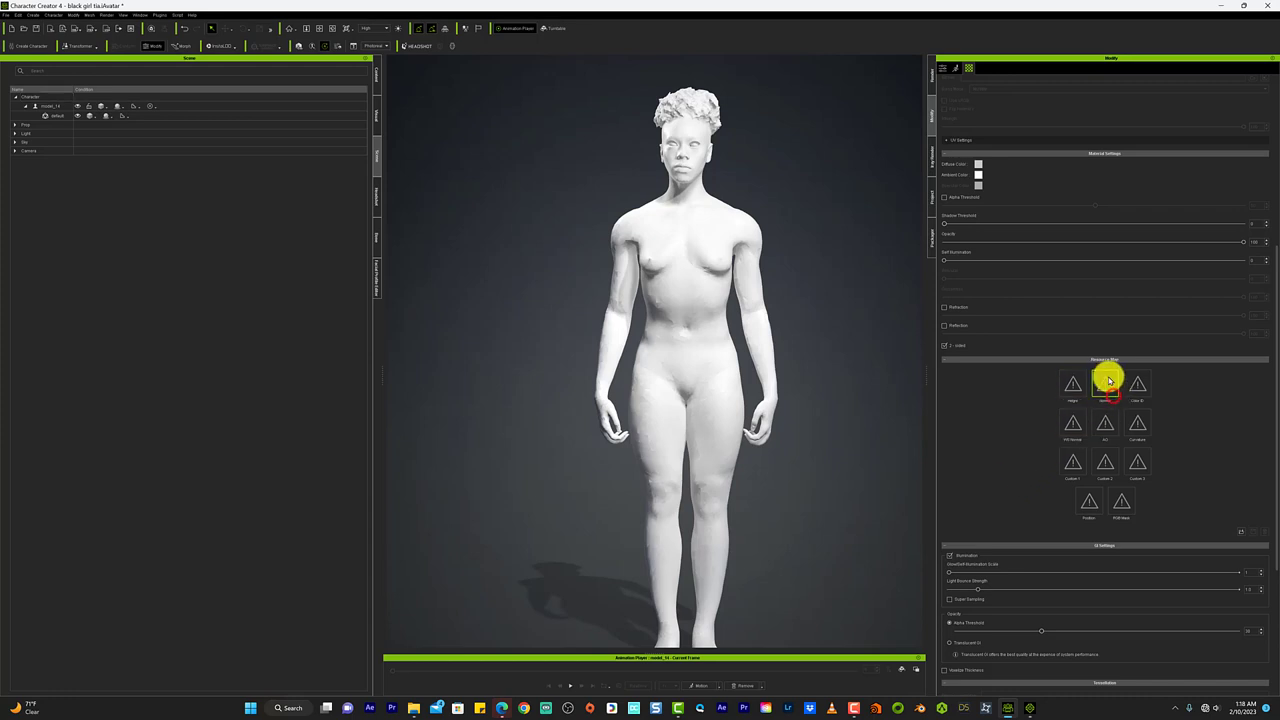
- Begin choosing an image for another texture channel, browsing into the CRI NEW folder
left_click(1104, 384)
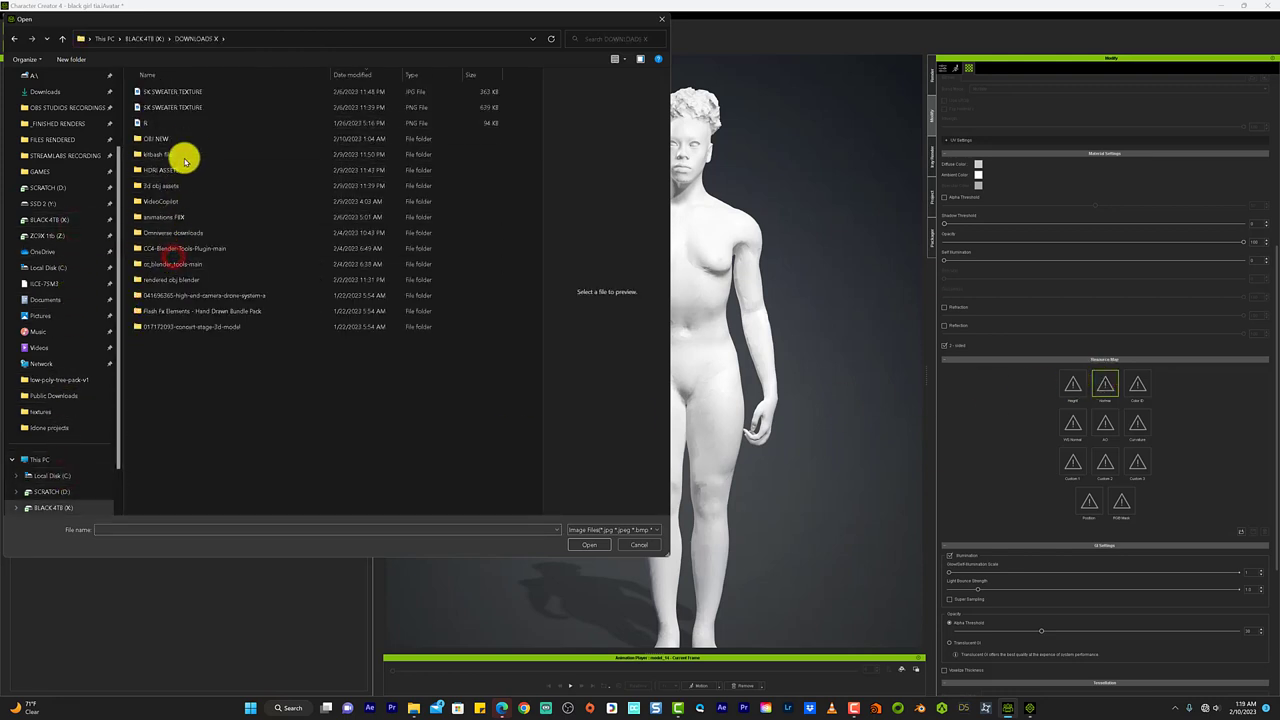
double_click(156, 138)
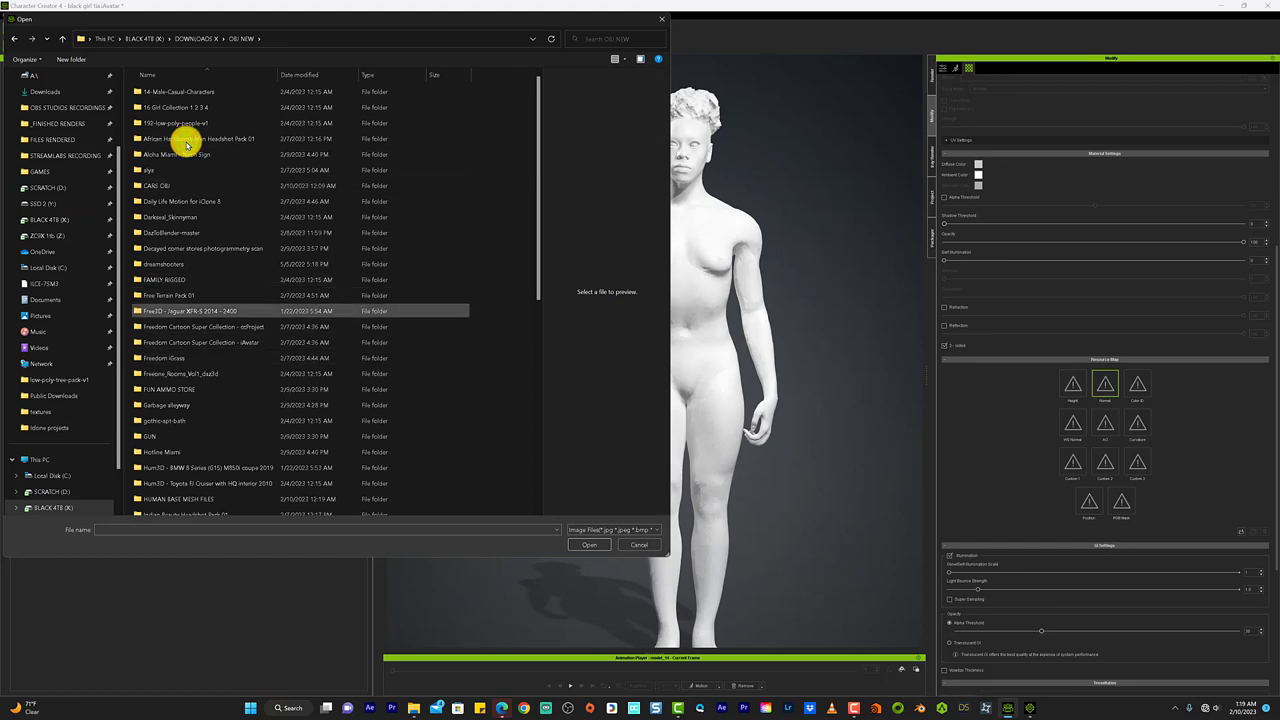